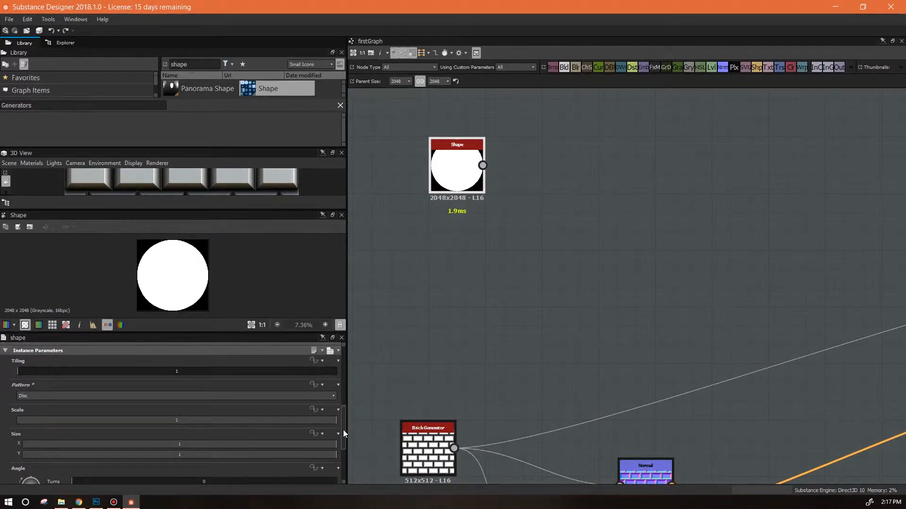
Try the Paraboloid and Bell patterns on the Shape node, then settle on the Brick pattern.
click(175, 395)
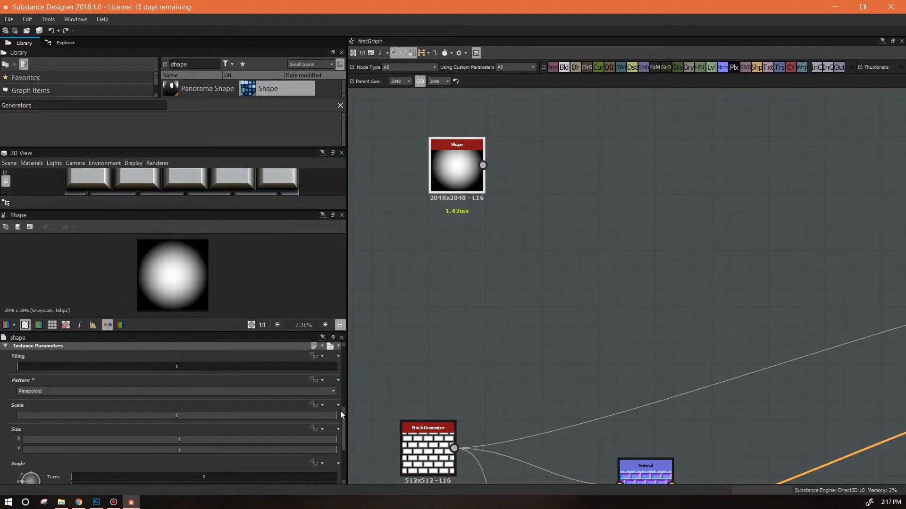
click(176, 390)
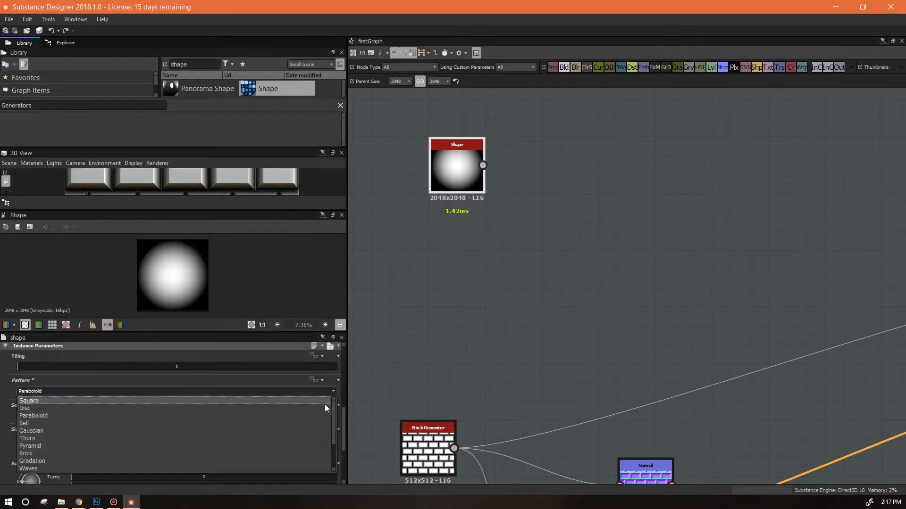
click(24, 423)
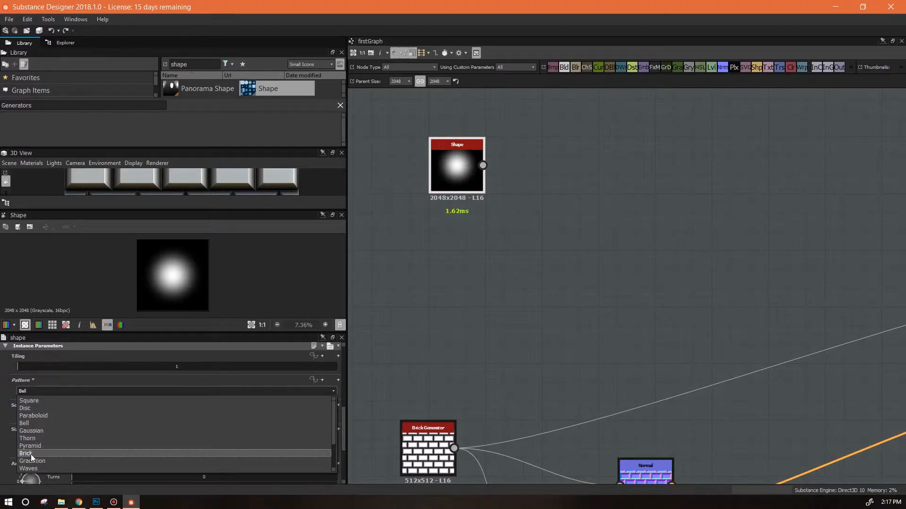
click(26, 454)
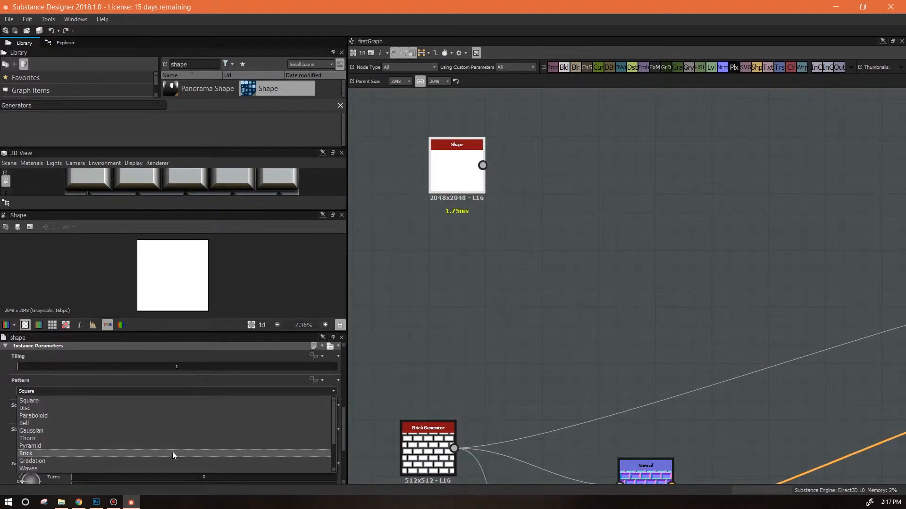
click(27, 452)
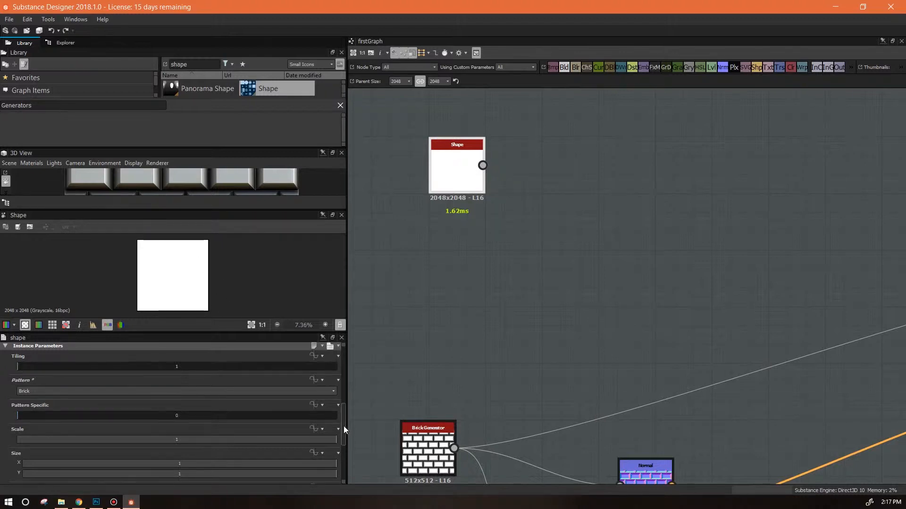
Set the brick's Scale to 0.99 and its Size Y to about 0.5, leaving a wide white band.
scroll(down, 3)
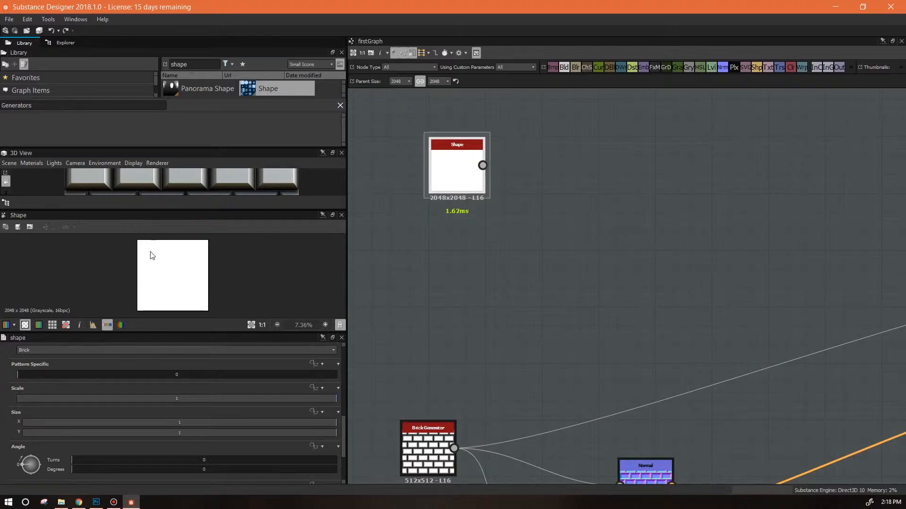
mouse_move(215, 293)
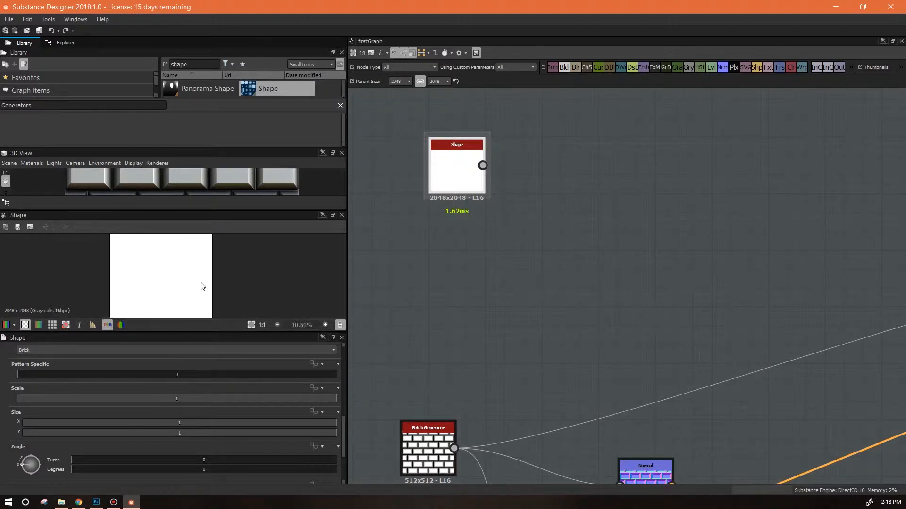
mouse_move(168, 277)
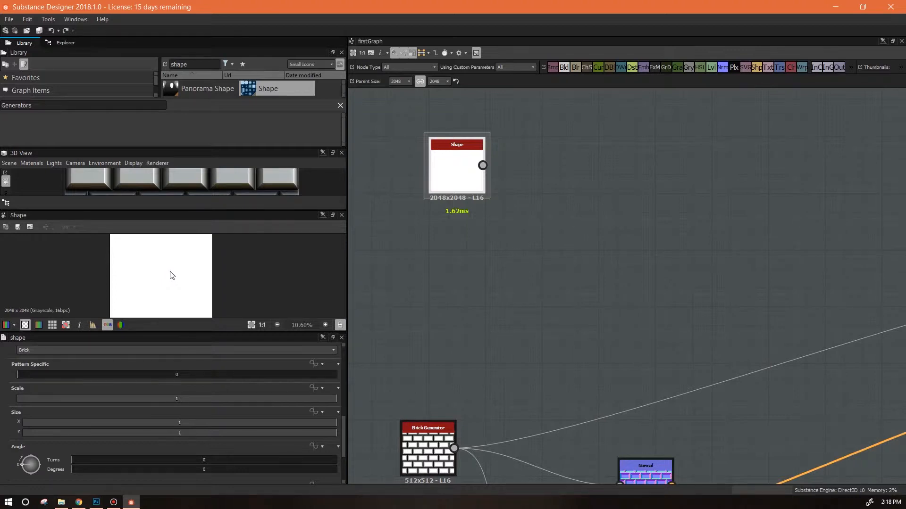
mouse_move(165, 279)
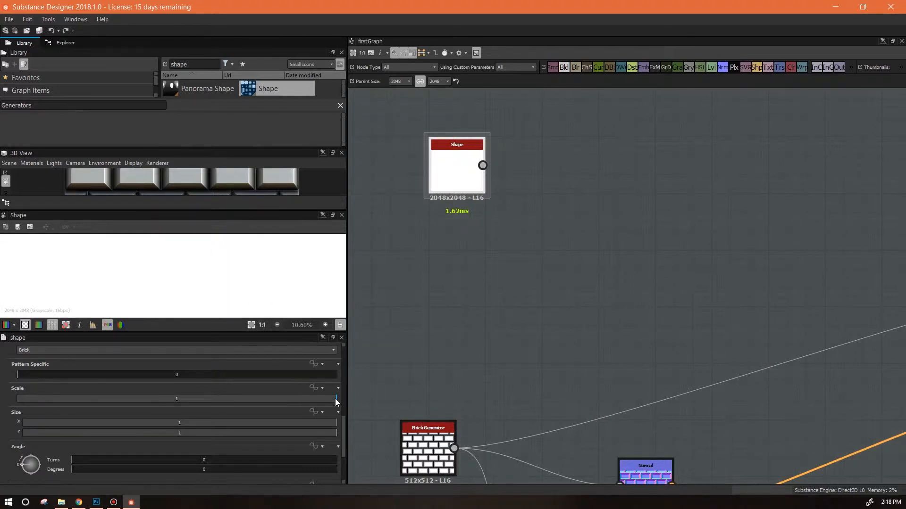
drag(337, 398, 333, 399)
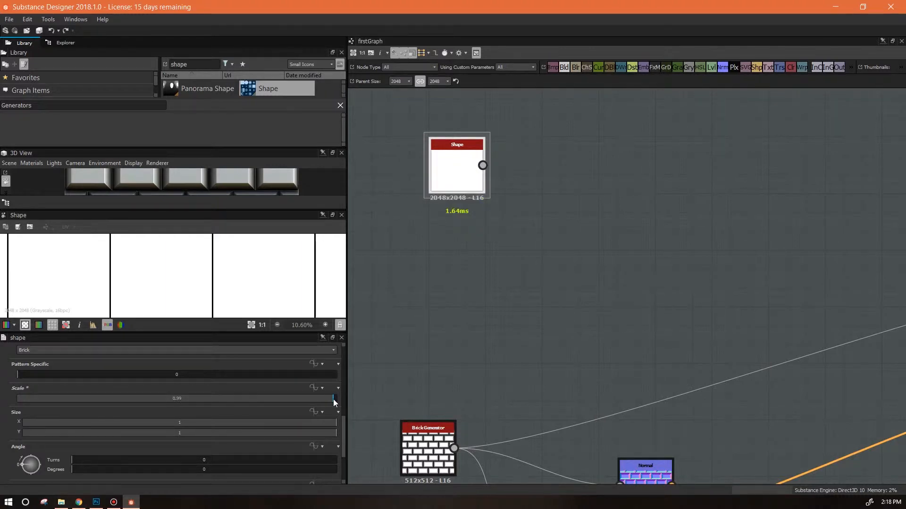
mouse_move(334, 403)
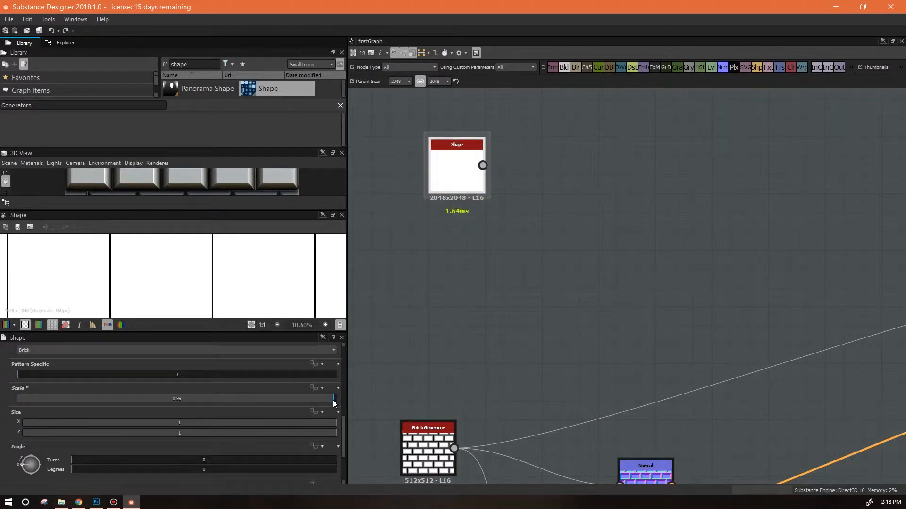
drag(332, 398, 335, 398)
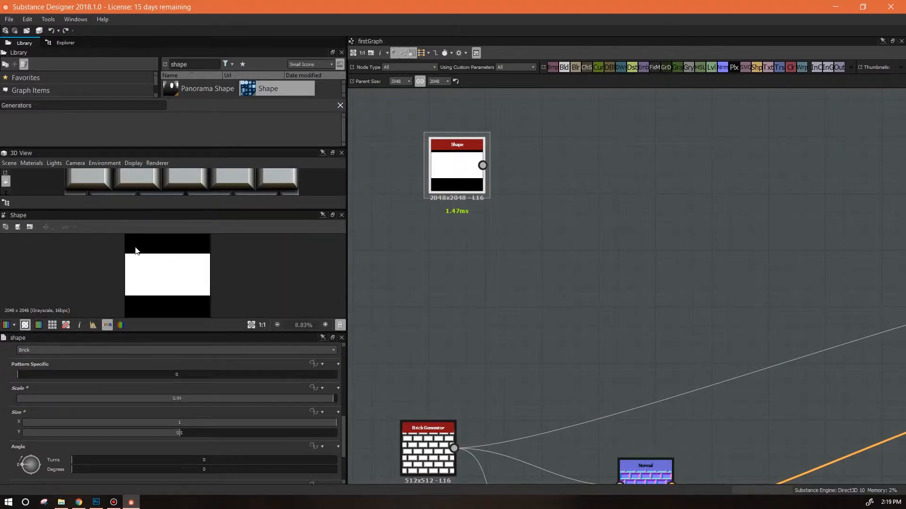
Raise the Shape node's Tiling through 2 and 4, settling on 3 rows of bricks.
scroll(down, 3)
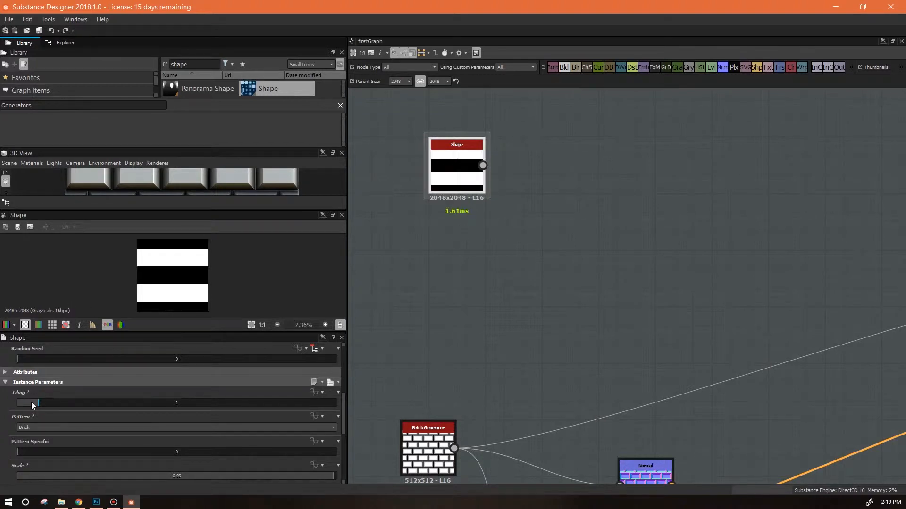
drag(38, 403, 58, 403)
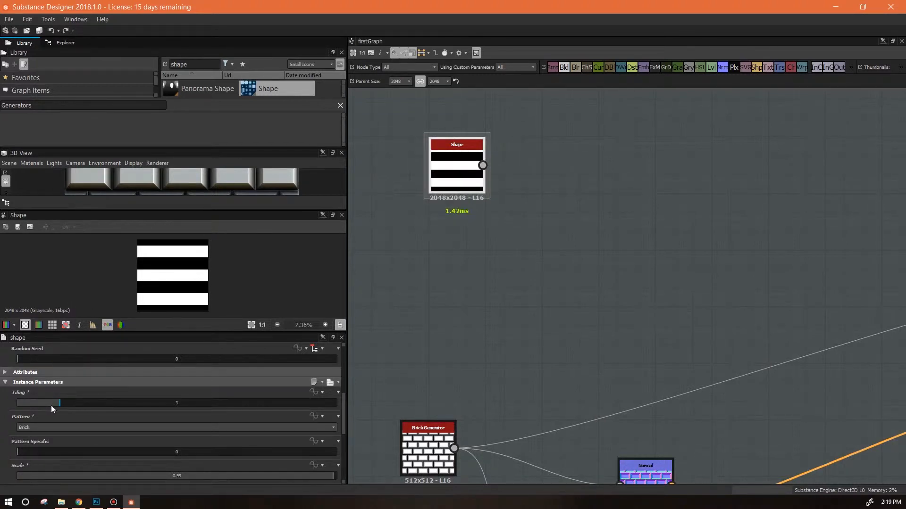
mouse_move(179, 271)
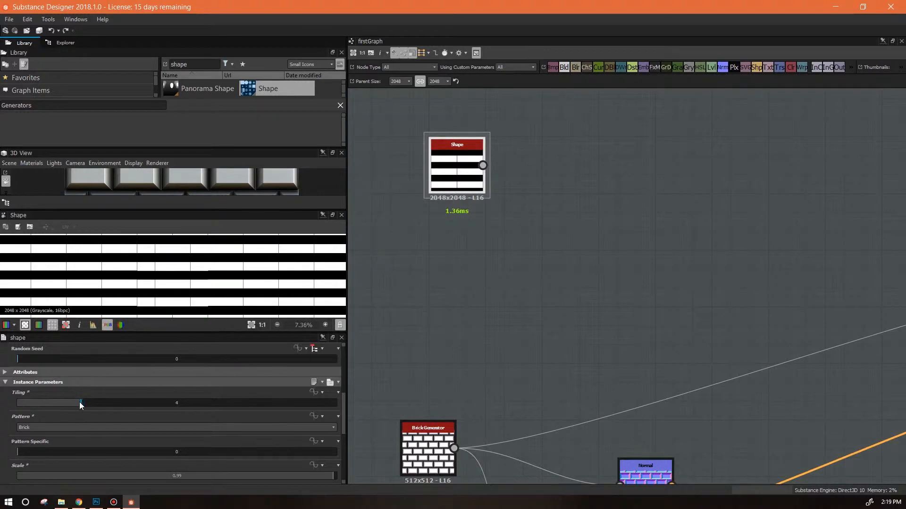
drag(81, 403, 58, 403)
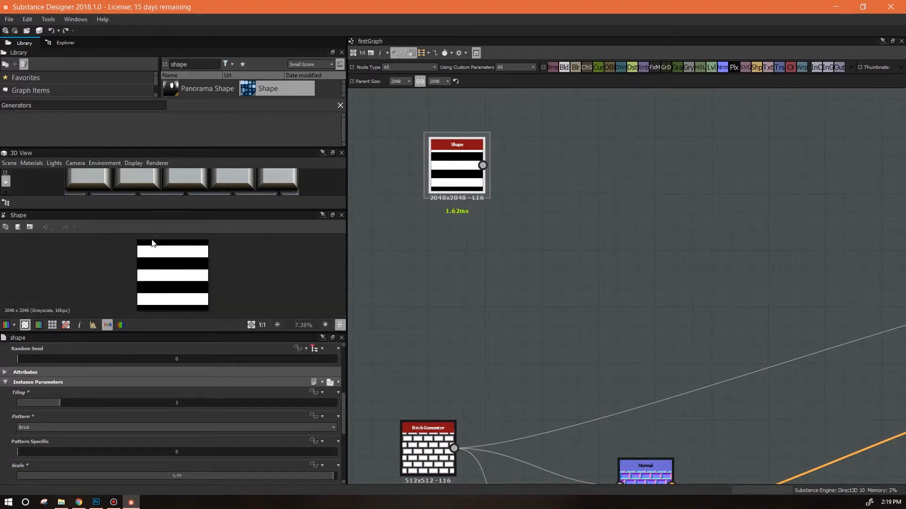
mouse_move(161, 266)
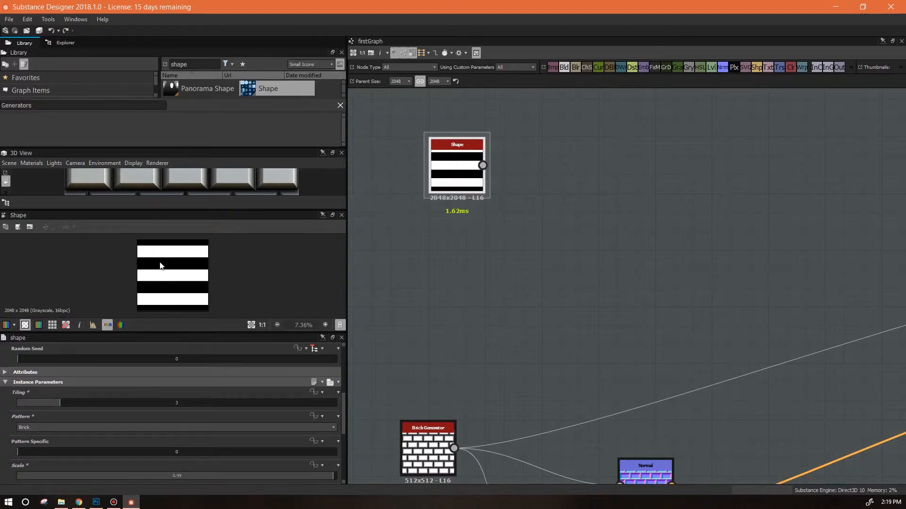
mouse_move(169, 255)
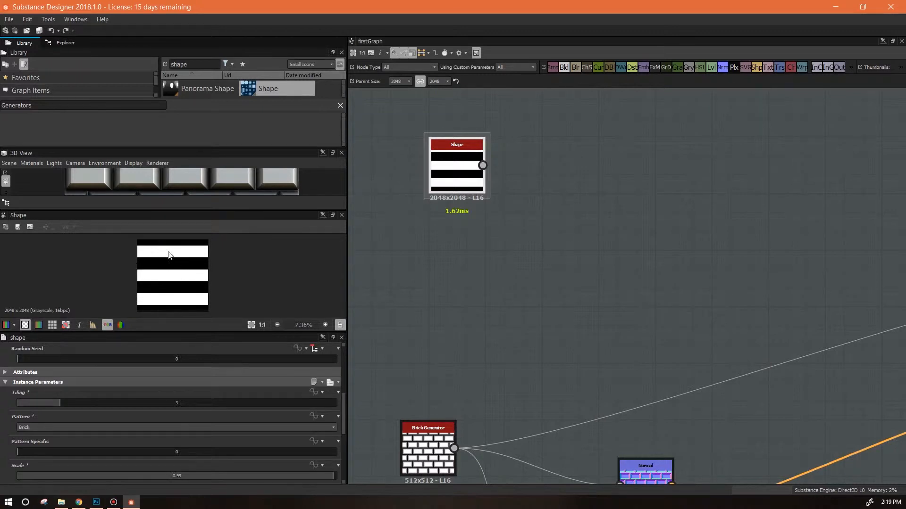
mouse_move(137, 257)
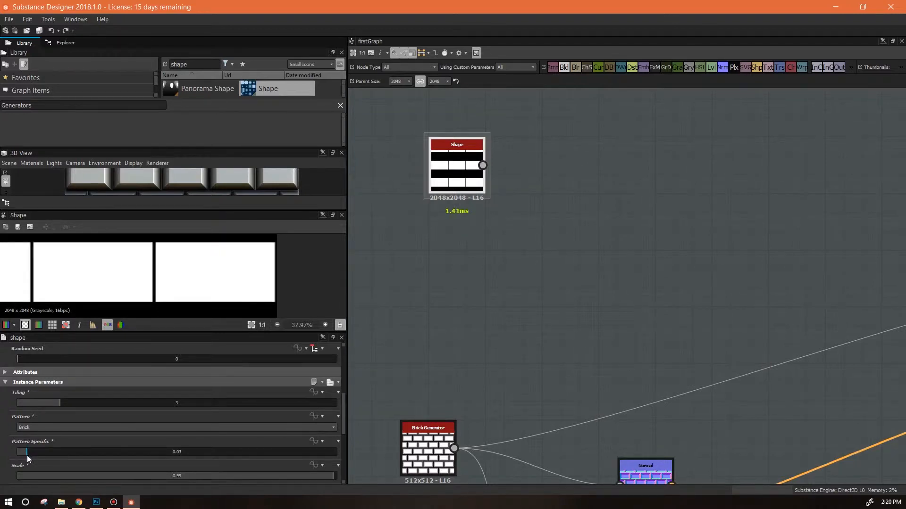
Raise Pattern Specific from 0 to about 0.07 to open thin black gaps between bricks.
drag(21, 452, 25, 452)
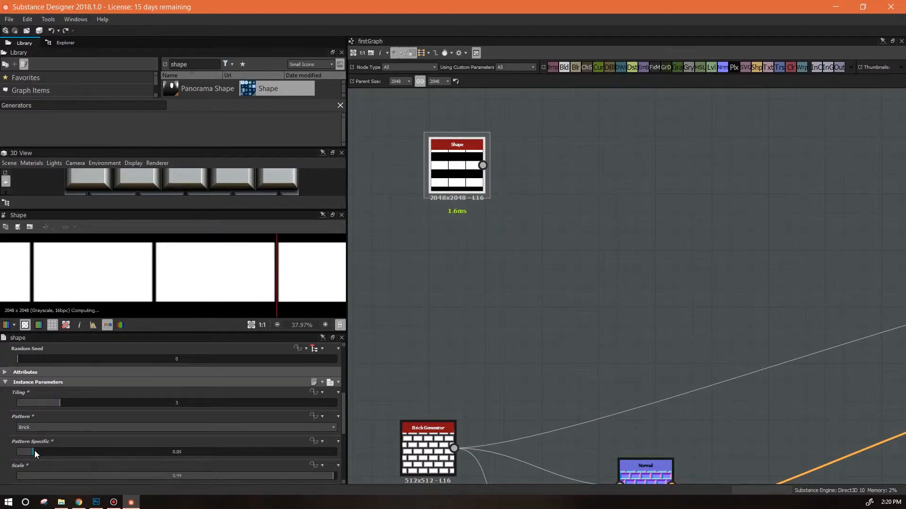
drag(35, 451, 38, 452)
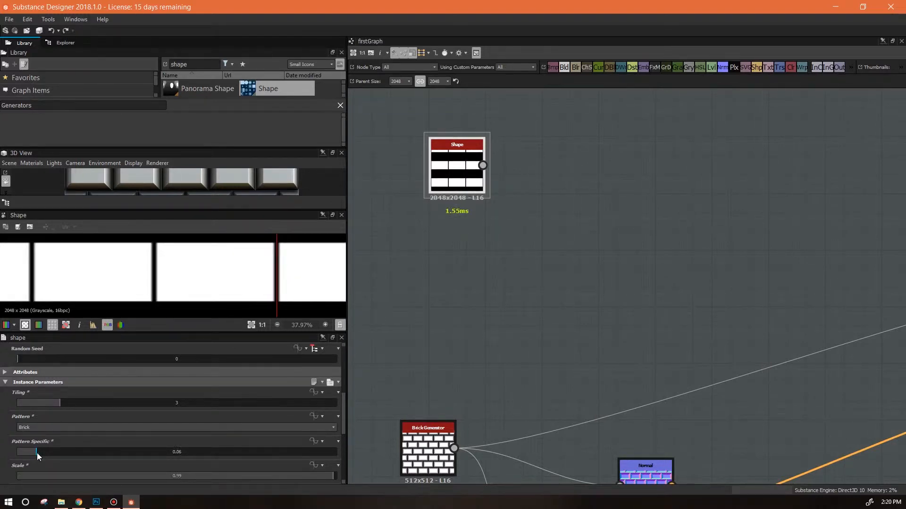
drag(38, 452, 40, 452)
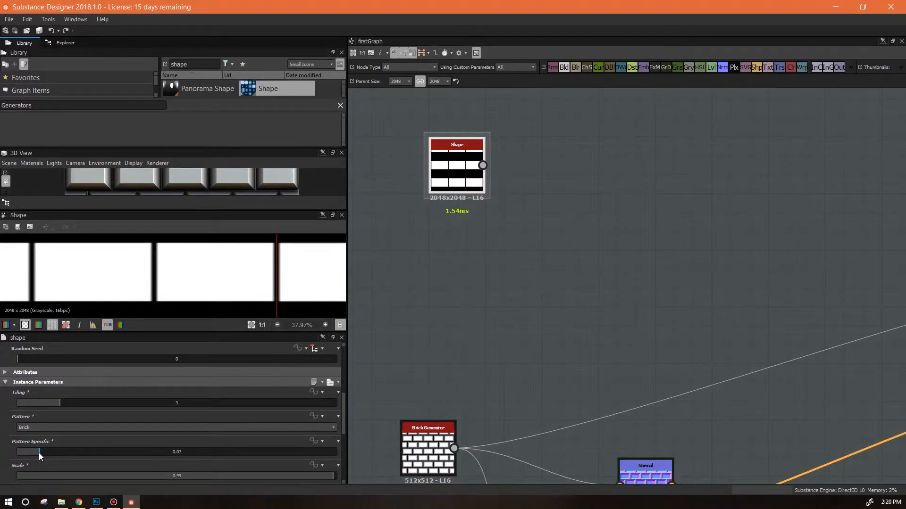
mouse_move(159, 239)
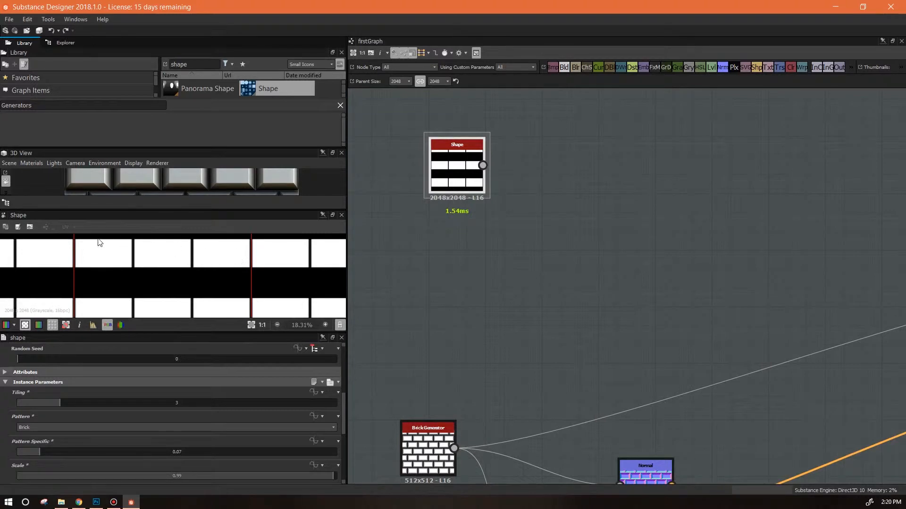
mouse_move(126, 276)
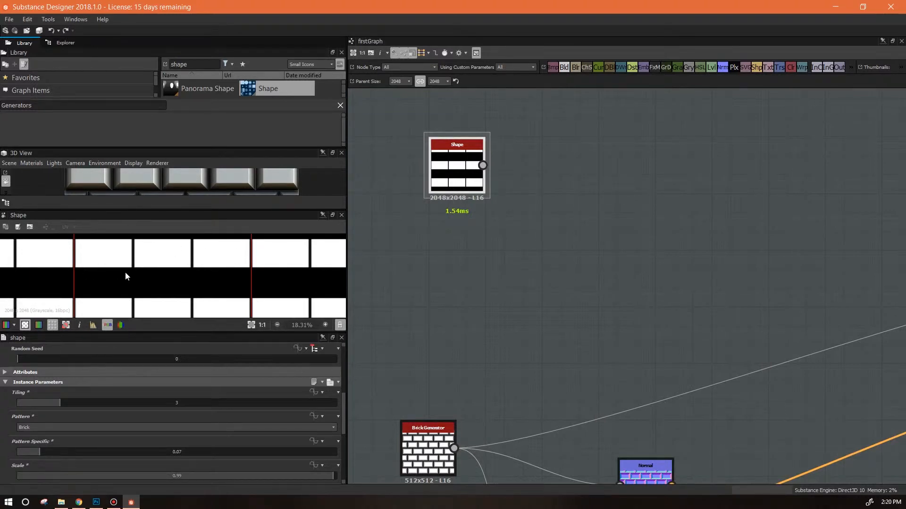
Test a 42-degree rotation and the Waves and Bell patterns, then restore unrotated Brick rows tiled 3 times.
scroll(down, 3)
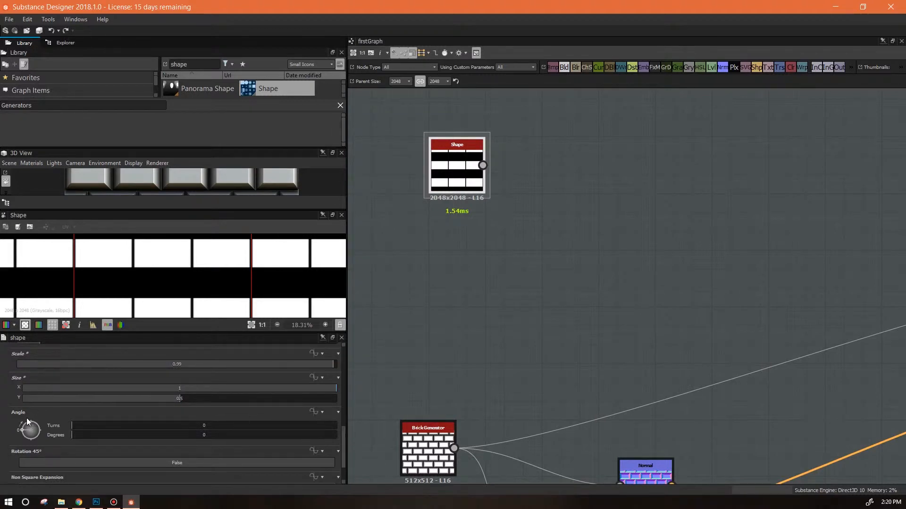
drag(30, 431, 23, 427)
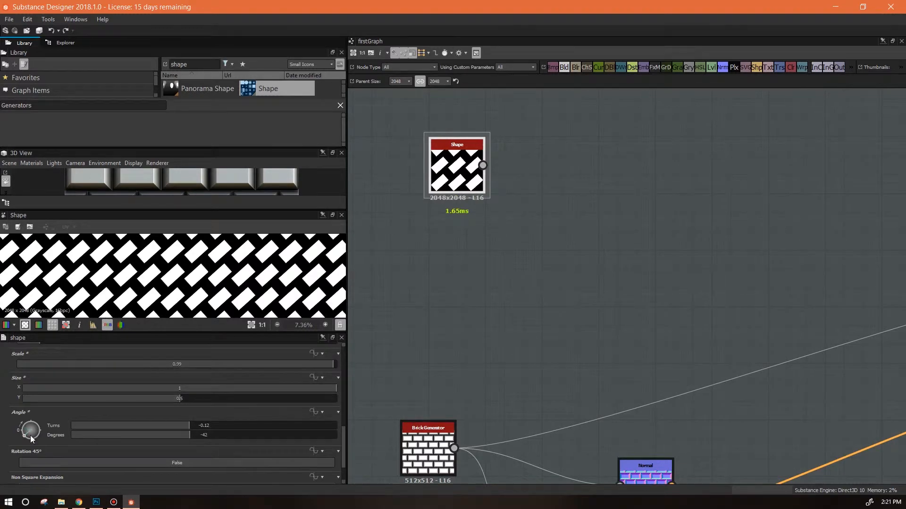
mouse_move(229, 345)
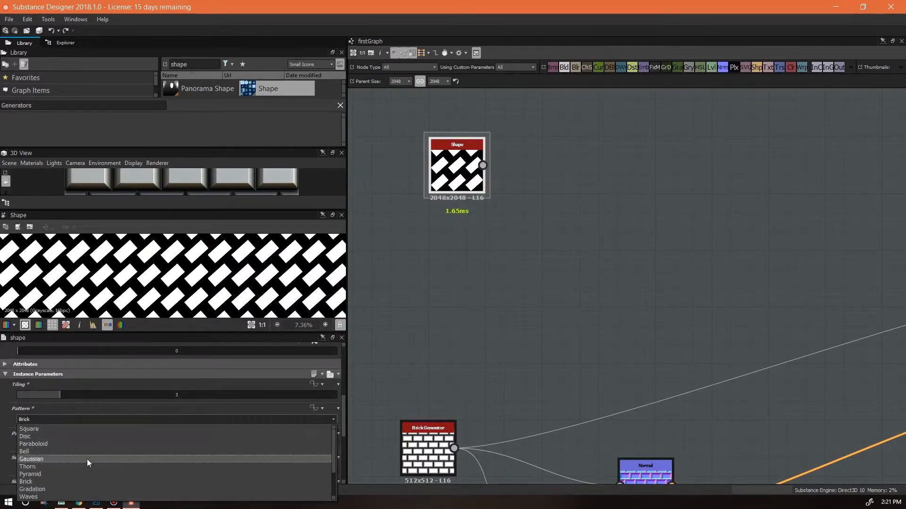
click(28, 497)
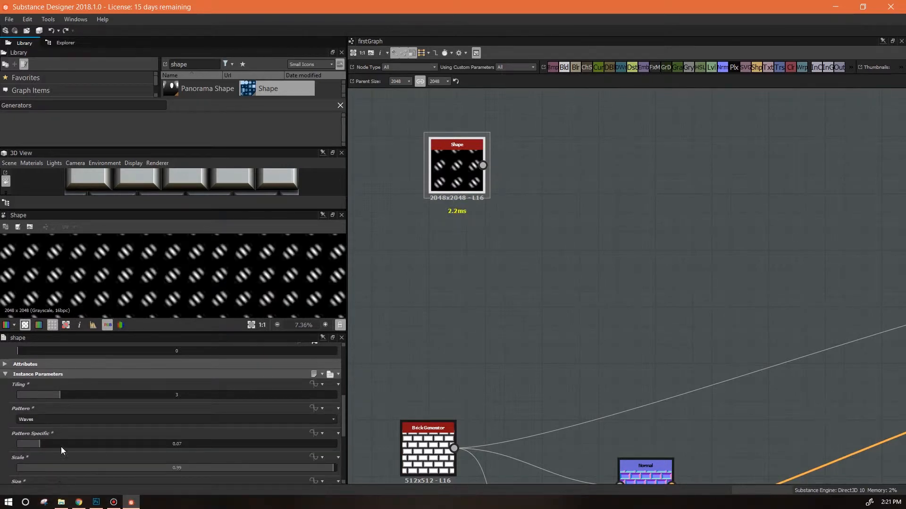
click(174, 419)
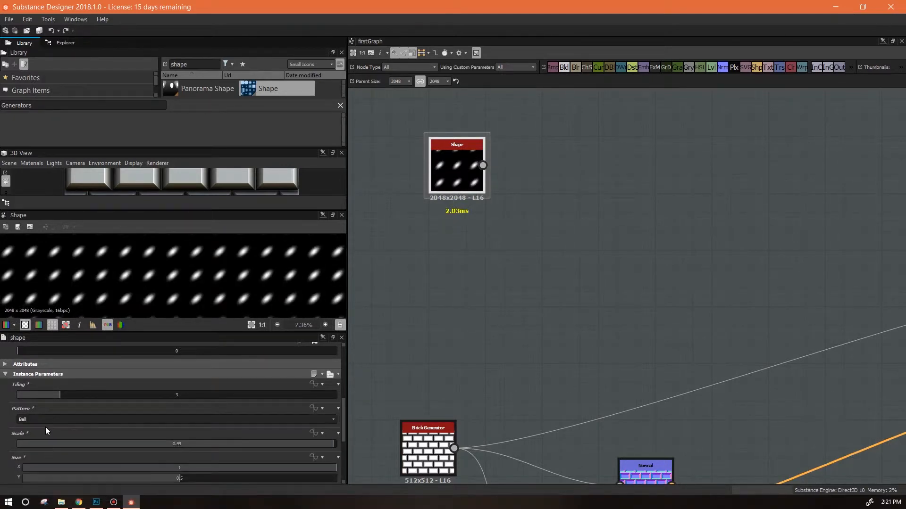
drag(38, 394, 39, 394)
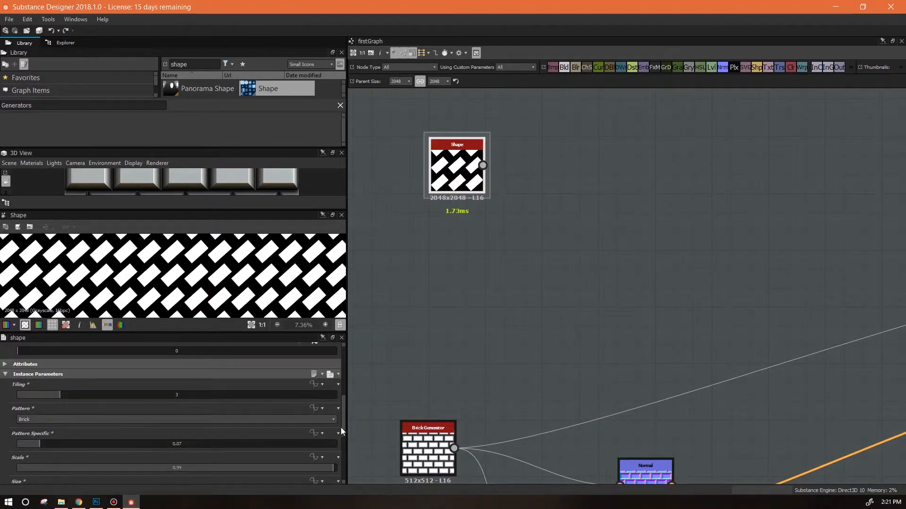
scroll(down, 3)
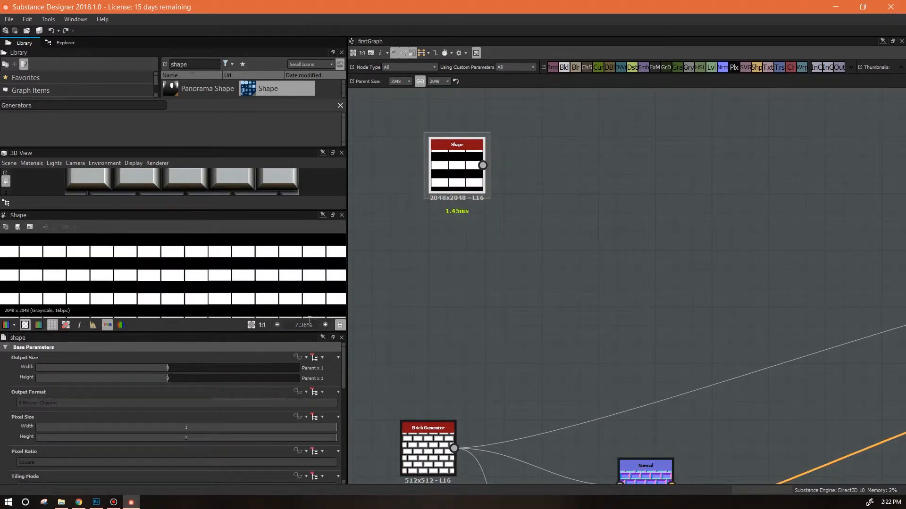
Place Transformation 2D and Blend nodes beside the Shape node and select the Transformation 2D node.
click(196, 283)
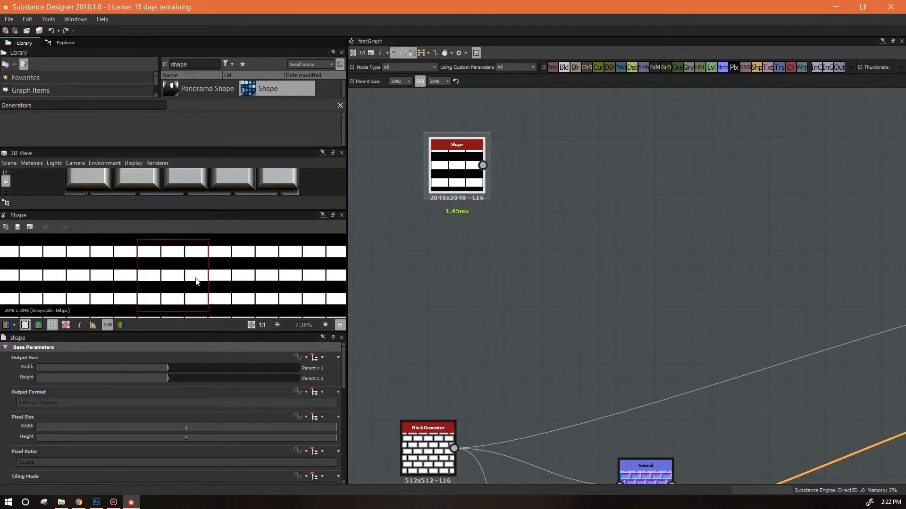
mouse_move(182, 272)
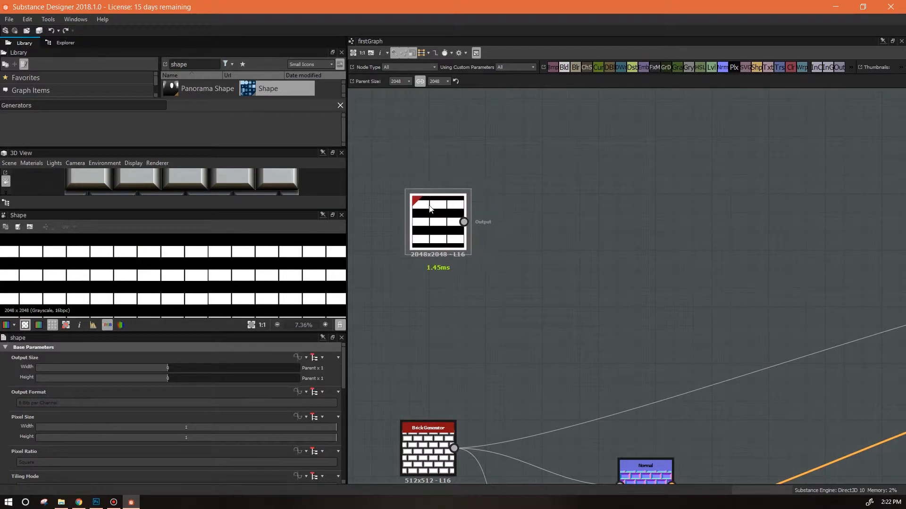
mouse_move(445, 200)
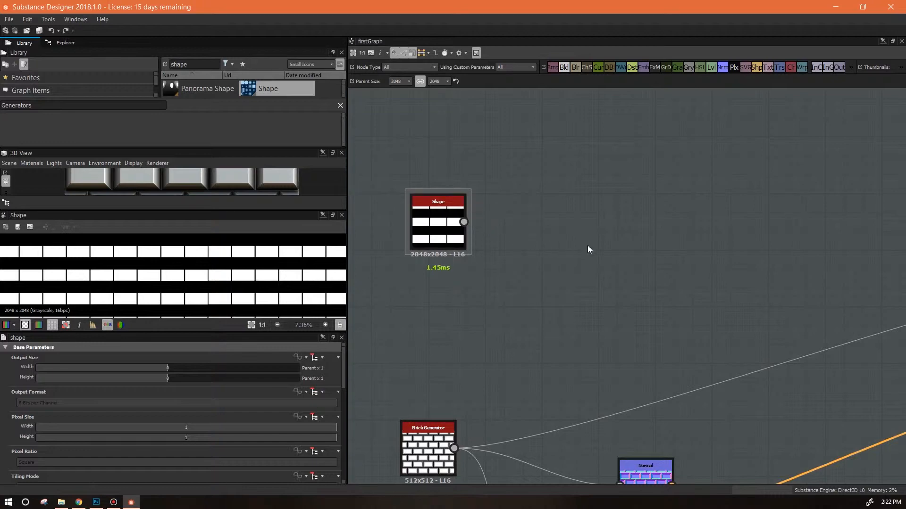
mouse_move(797, 97)
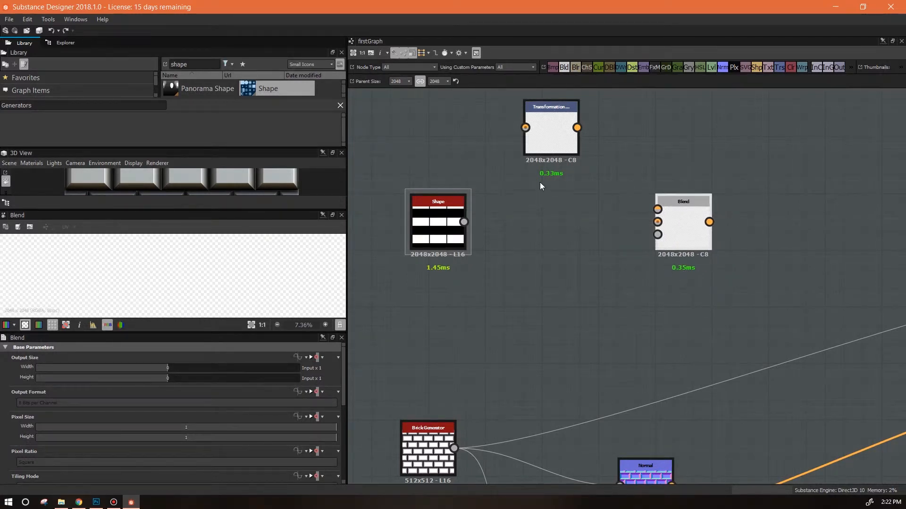
click(550, 128)
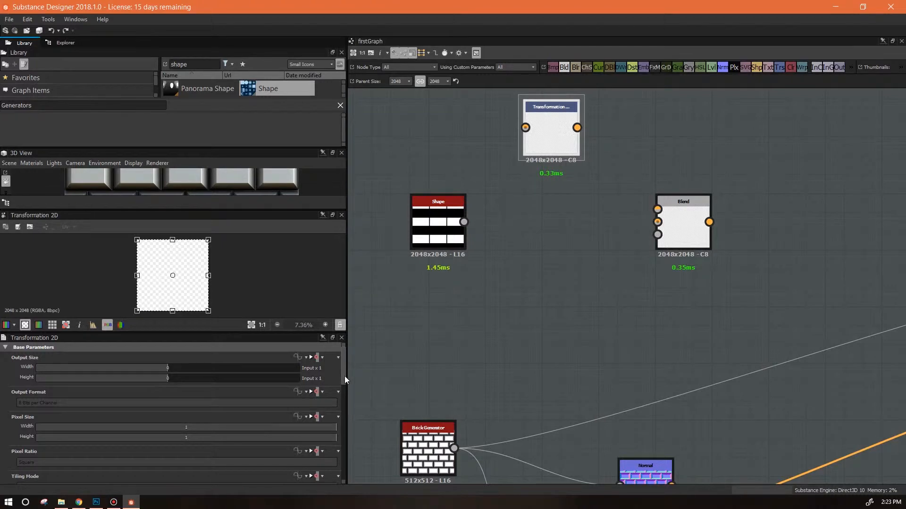
click(33, 347)
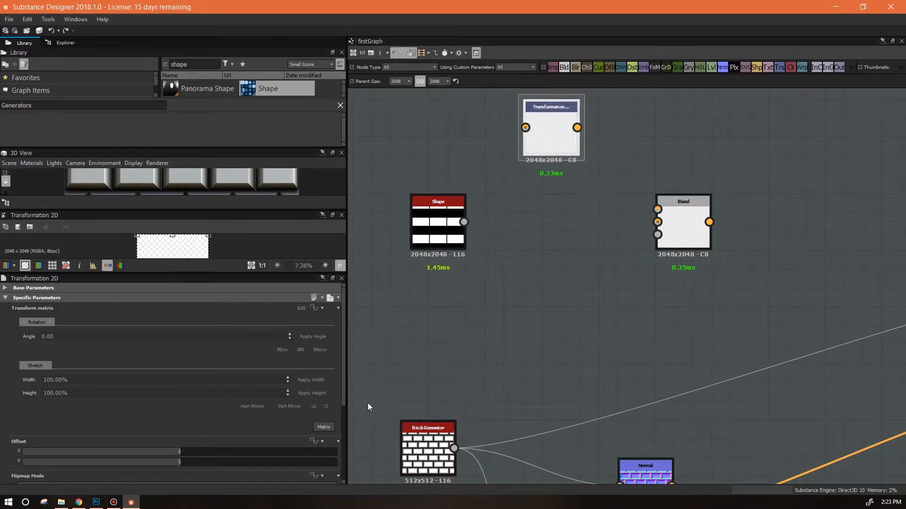
mouse_move(316, 403)
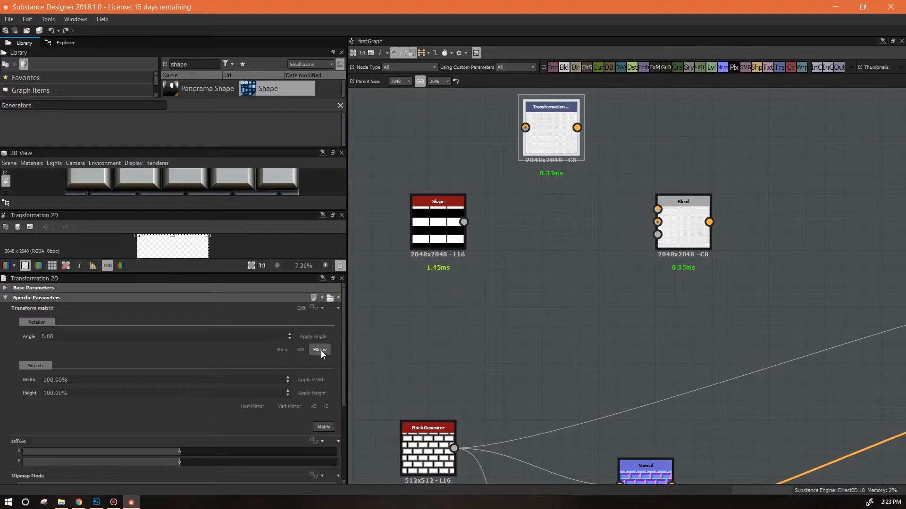
mouse_move(93, 347)
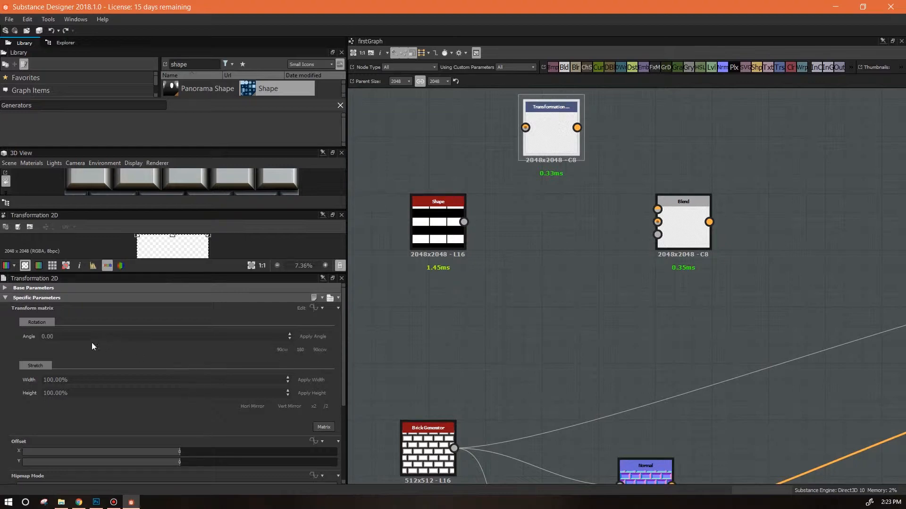
Edit the Transformation 2D node's Rotation angle field, leaving it at 0.
click(87, 336)
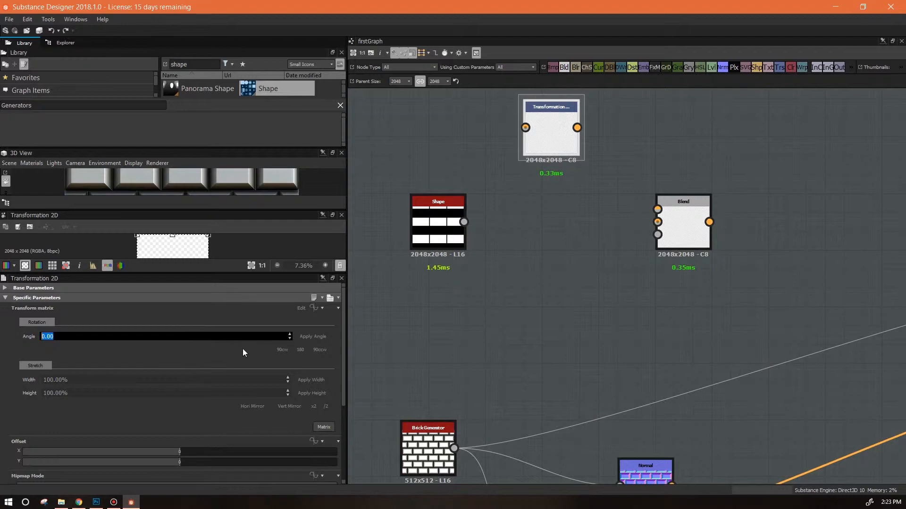
mouse_move(333, 339)
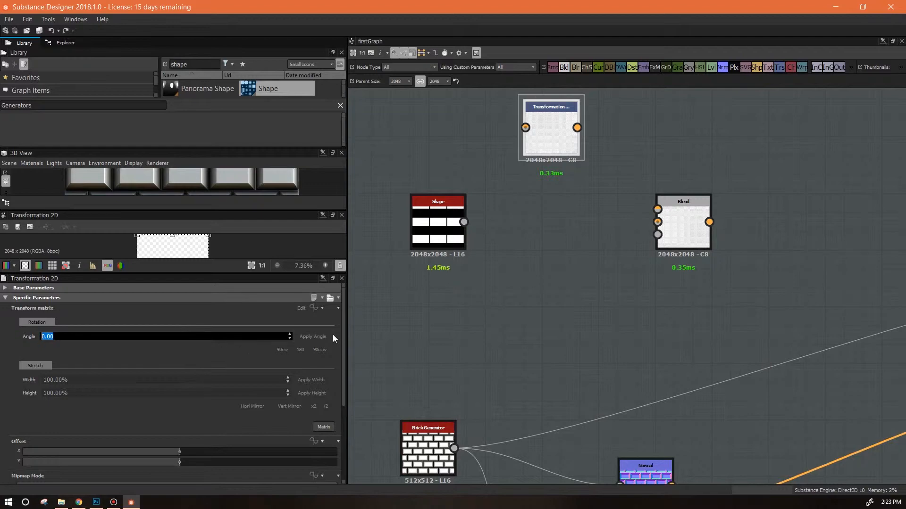
mouse_move(144, 345)
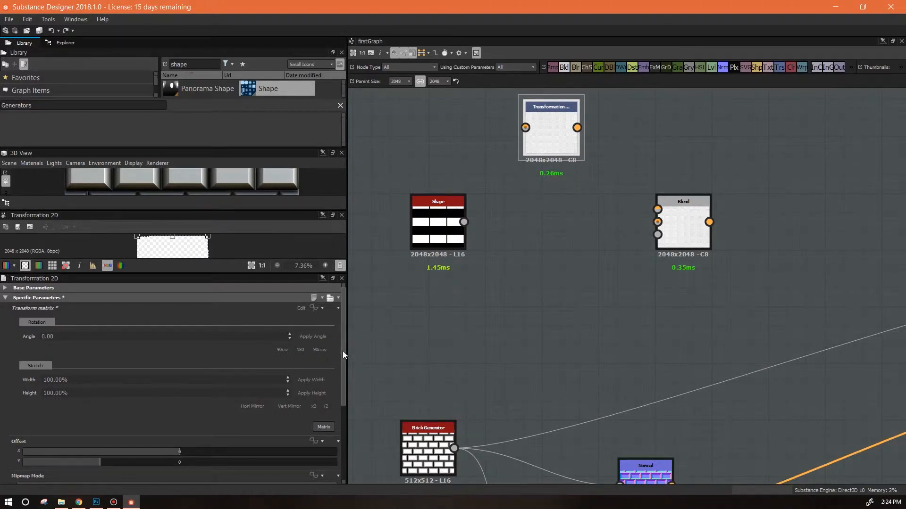
mouse_move(343, 349)
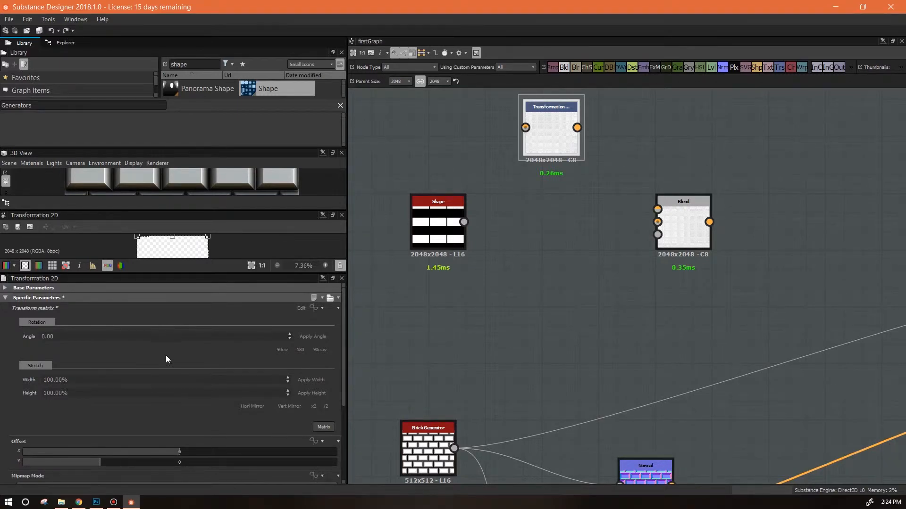
mouse_move(171, 365)
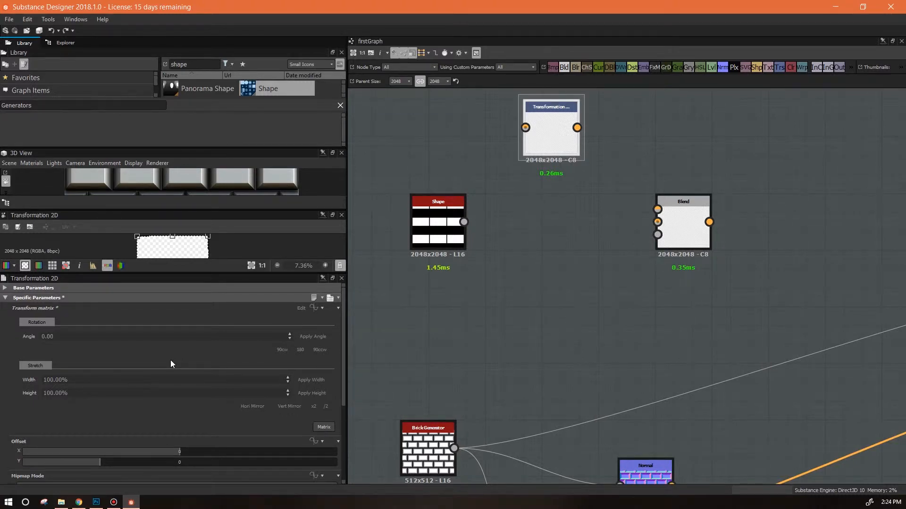
mouse_move(345, 193)
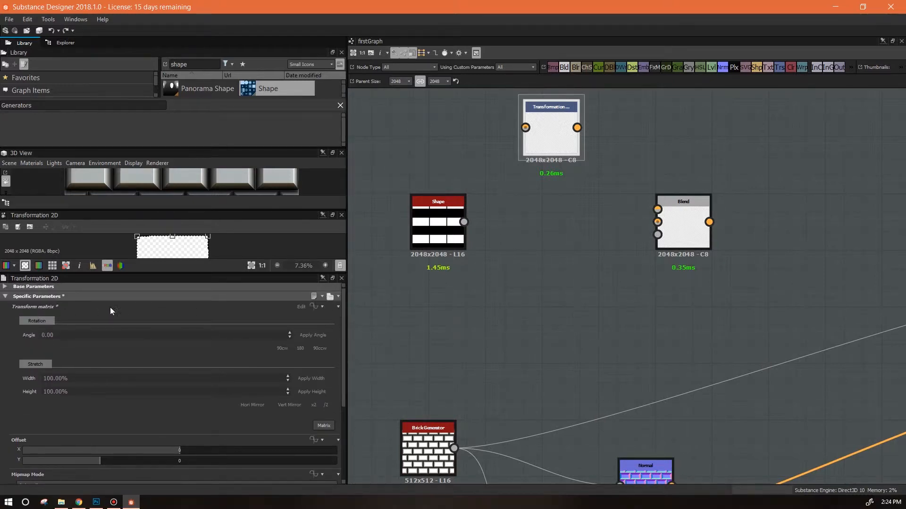
mouse_move(26, 419)
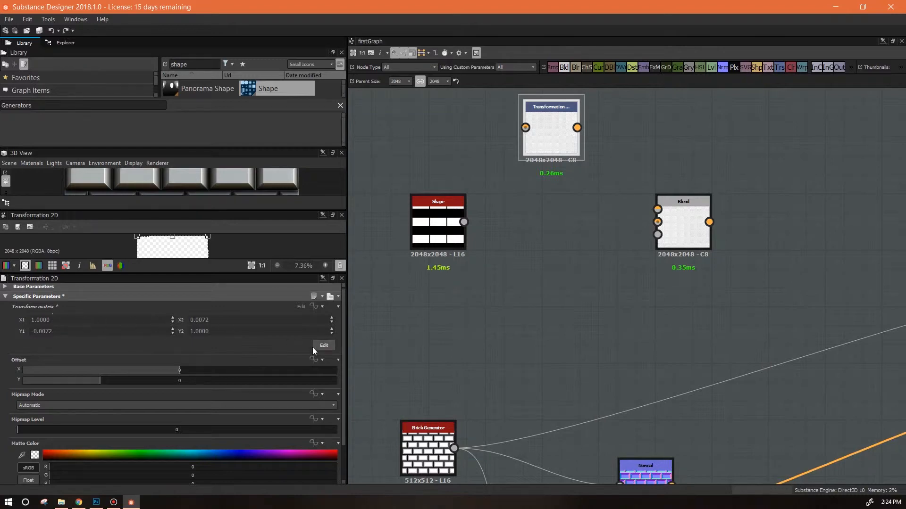
Switch the Transformation 2D between matrix and angle/stretch forms and inspect its Offset, keeping defaults.
click(324, 346)
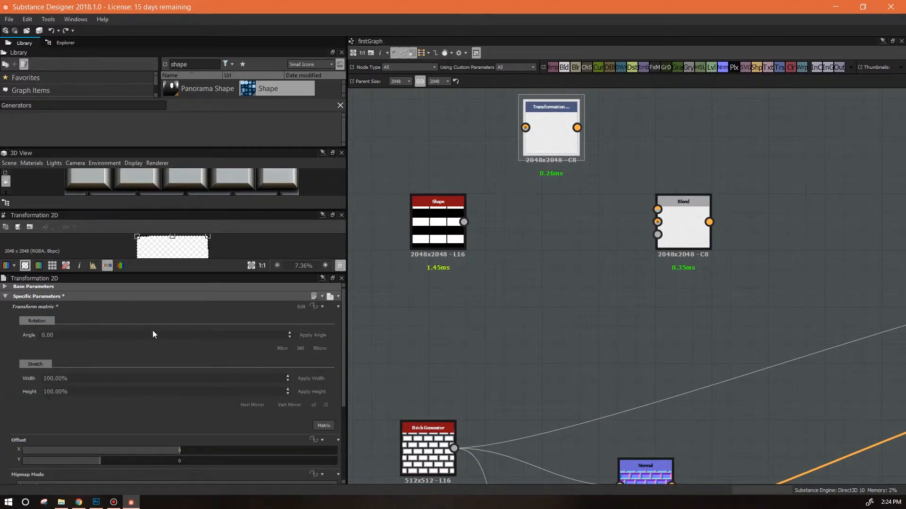
mouse_move(135, 328)
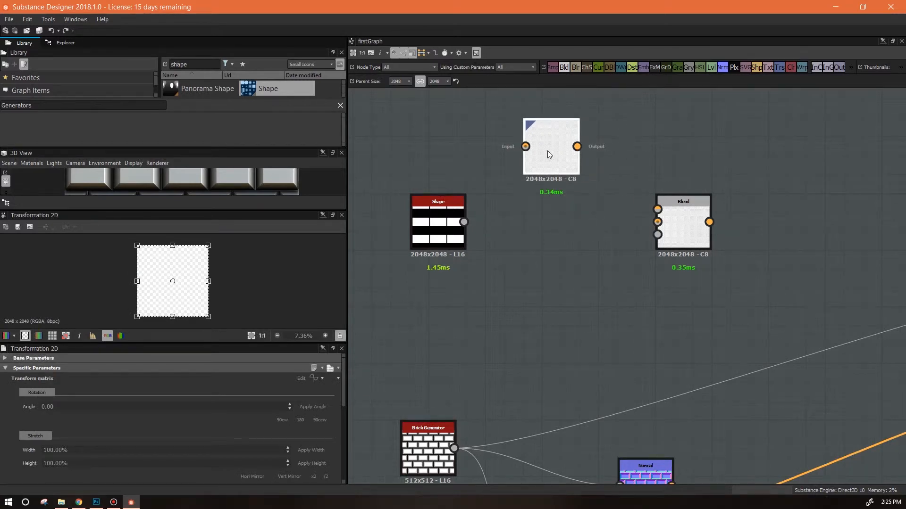
mouse_move(549, 160)
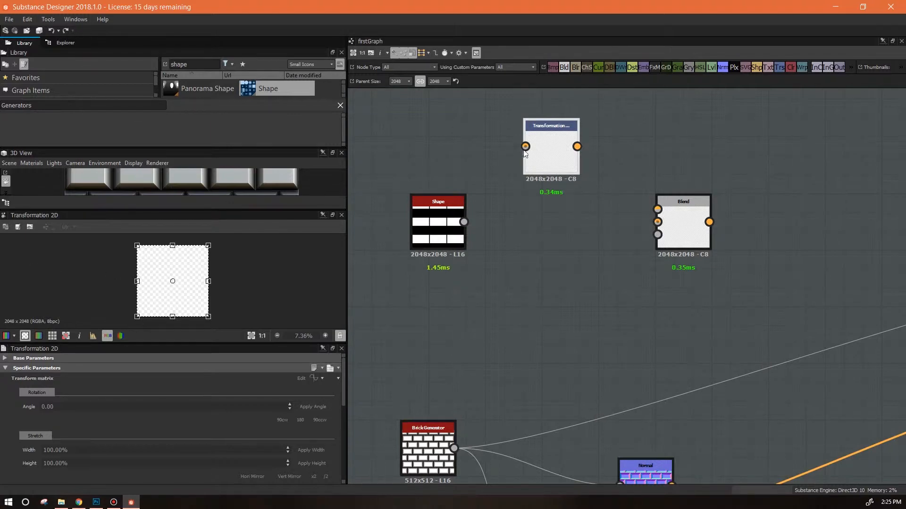
mouse_move(526, 146)
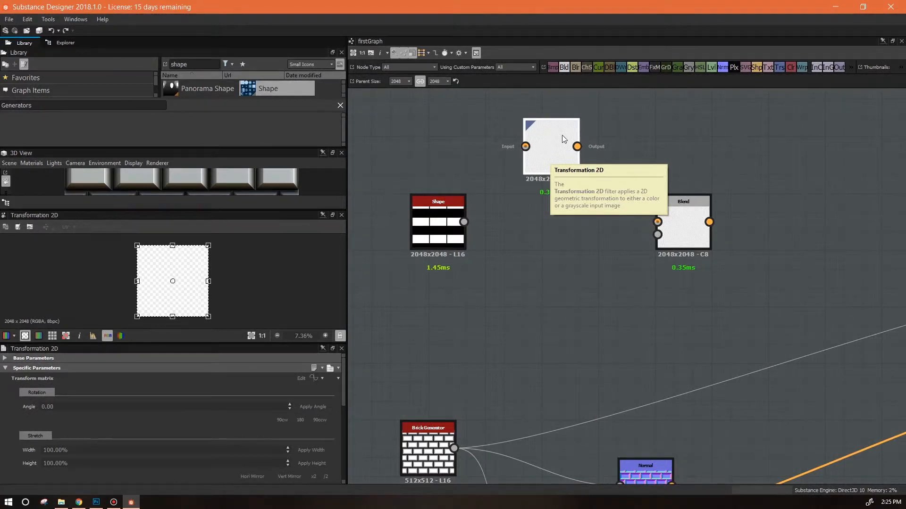
mouse_move(557, 146)
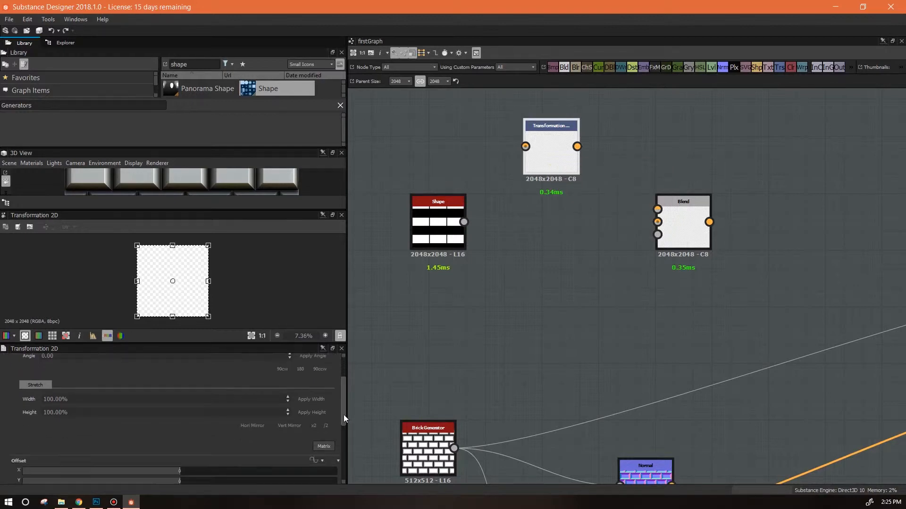
scroll(down, 3)
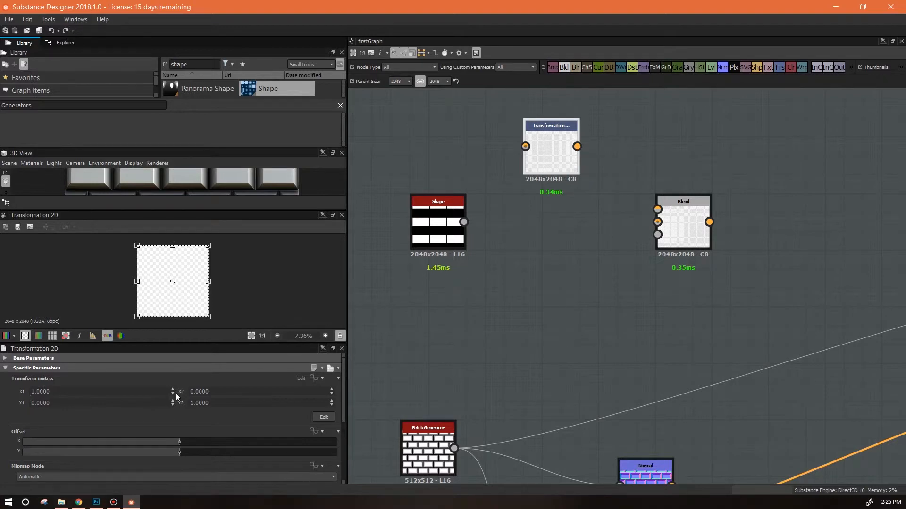
click(322, 378)
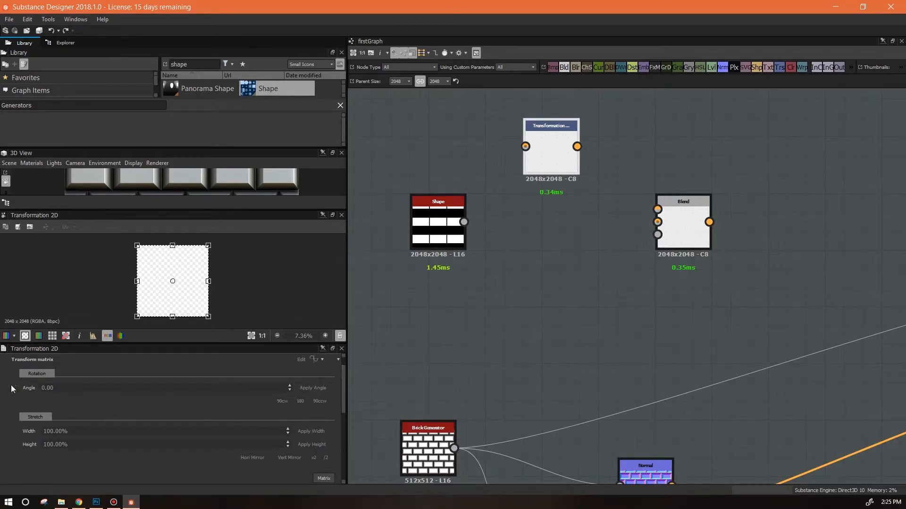
scroll(down, 3)
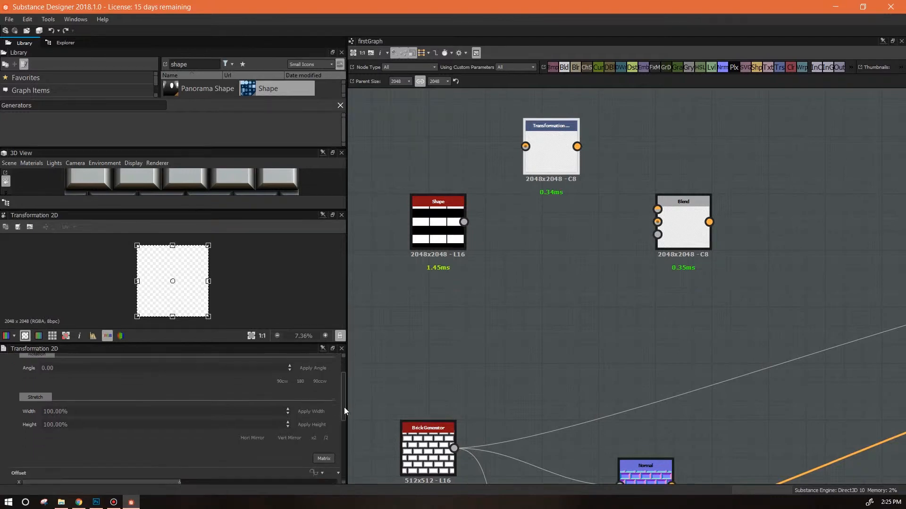
scroll(down, 3)
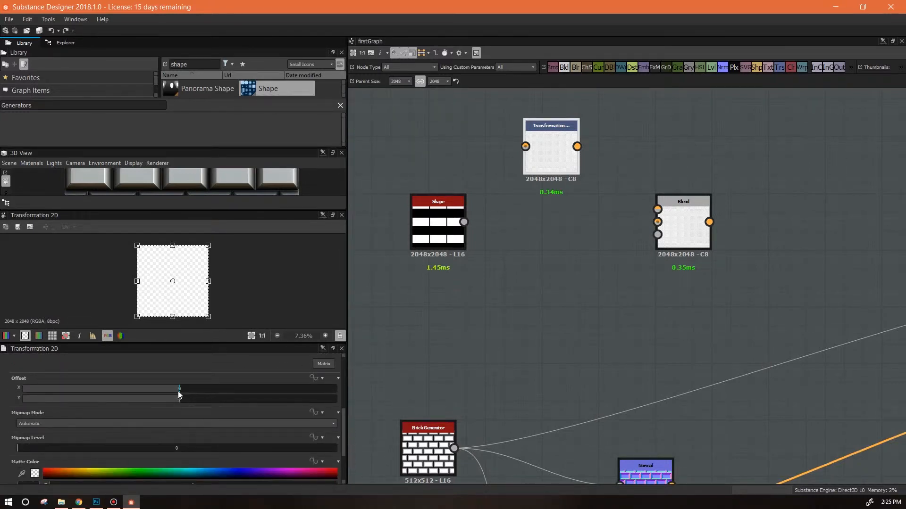
drag(179, 388, 163, 389)
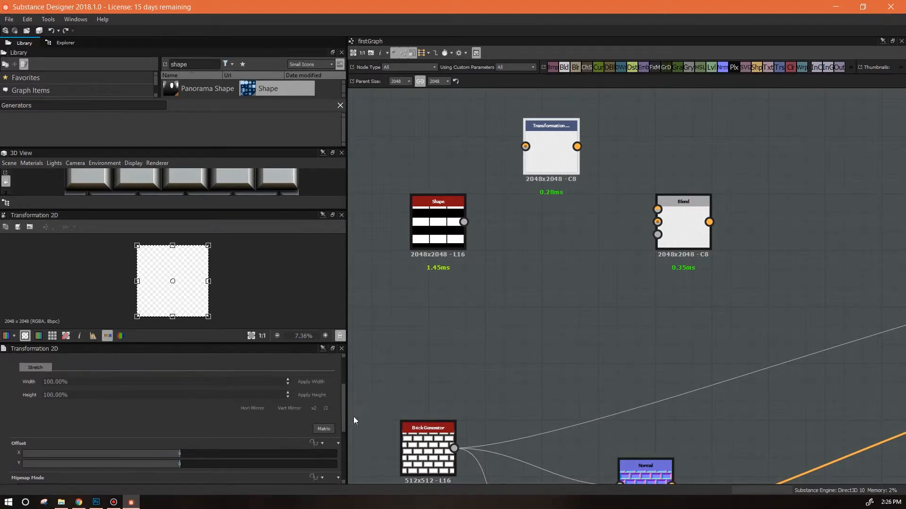
Wire Shape into Transformation 2D, test Offset X/Y, and feed its output to the Blend Foreground.
click(550, 147)
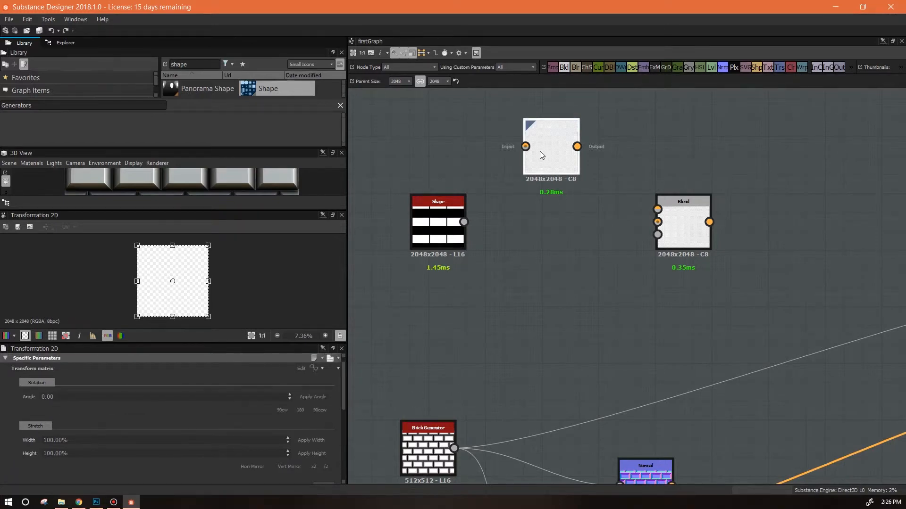
drag(462, 221, 525, 147)
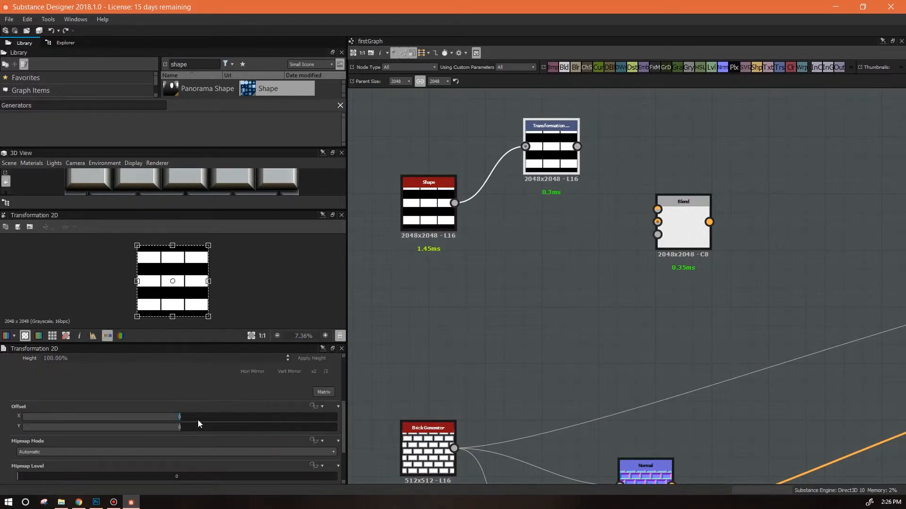
drag(179, 416, 223, 416)
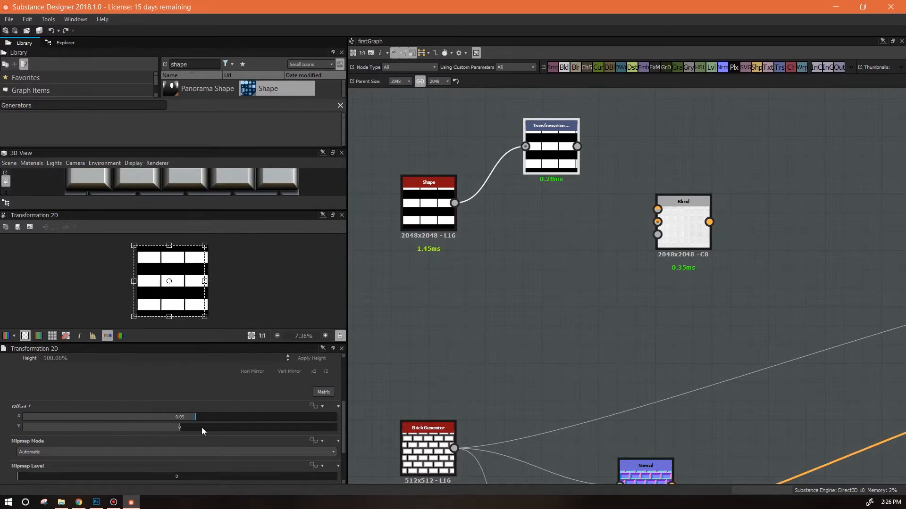
drag(179, 427, 269, 426)
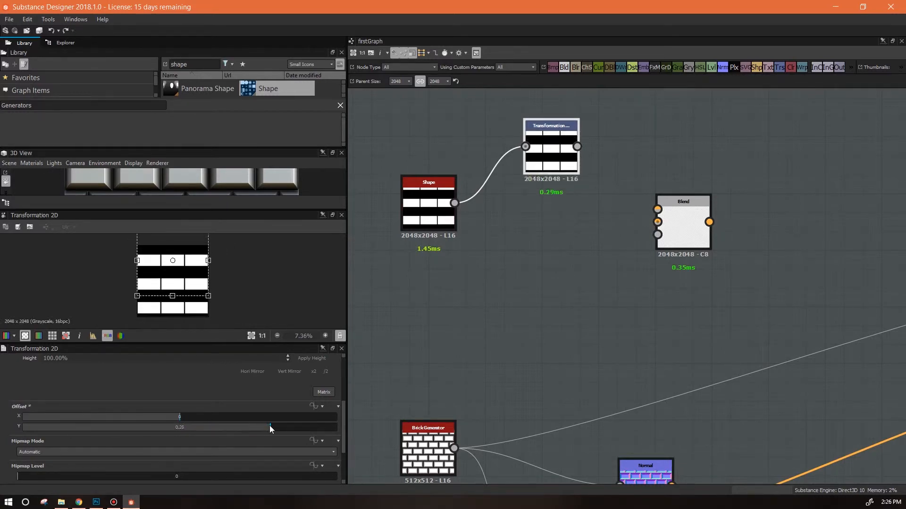
drag(272, 428, 179, 427)
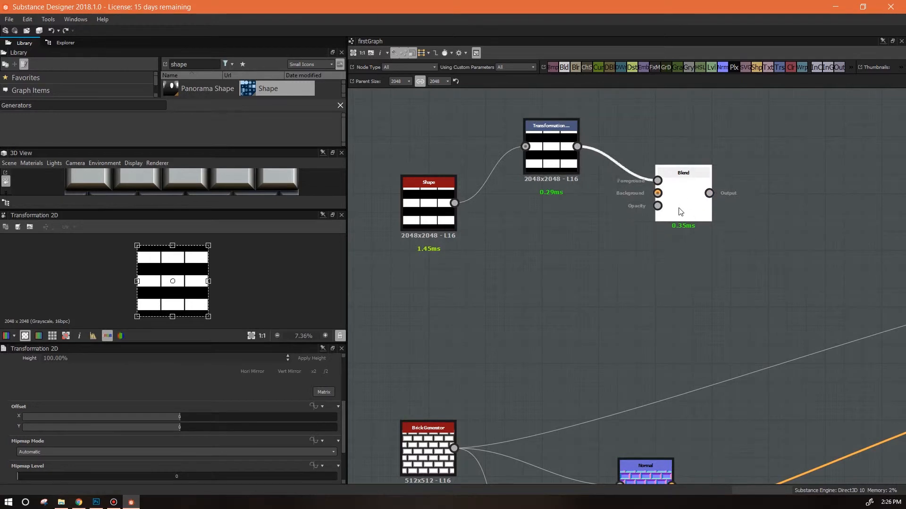
Select the Blend node and test its Opacity slider, returning it to full.
click(683, 194)
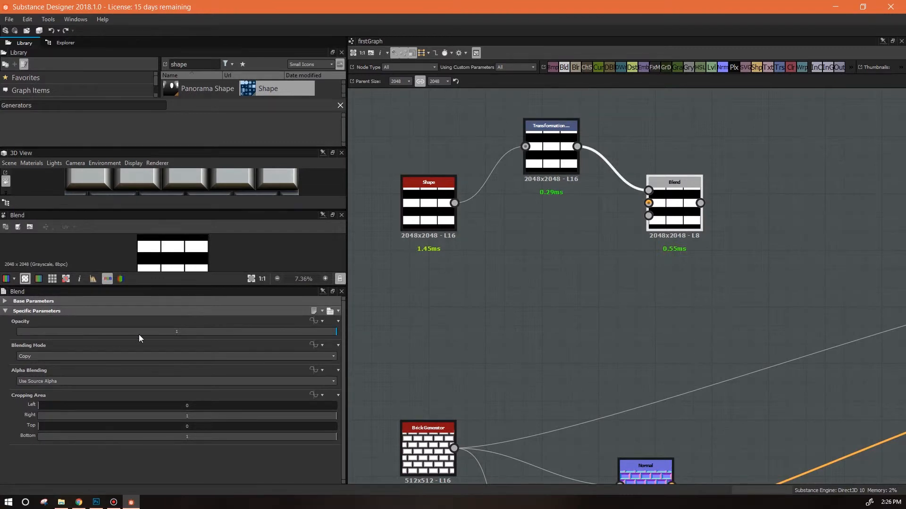
drag(335, 331, 76, 331)
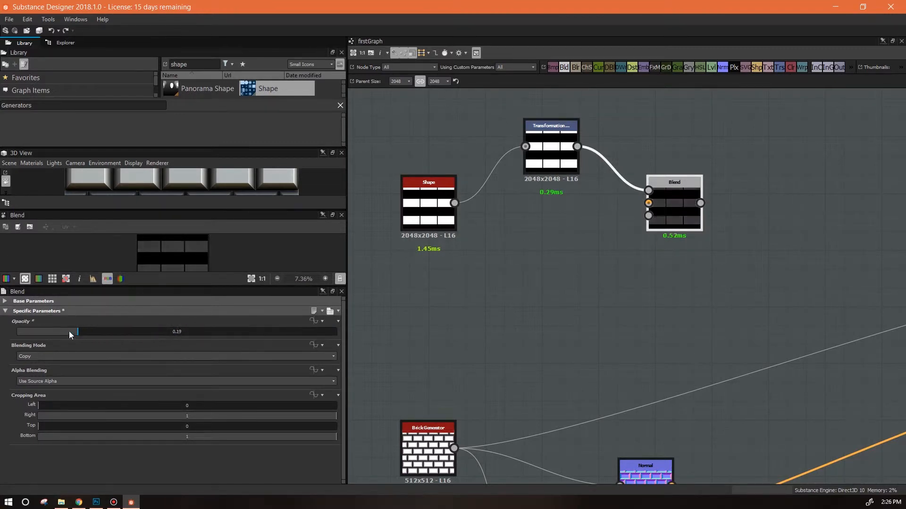
drag(75, 331, 337, 331)
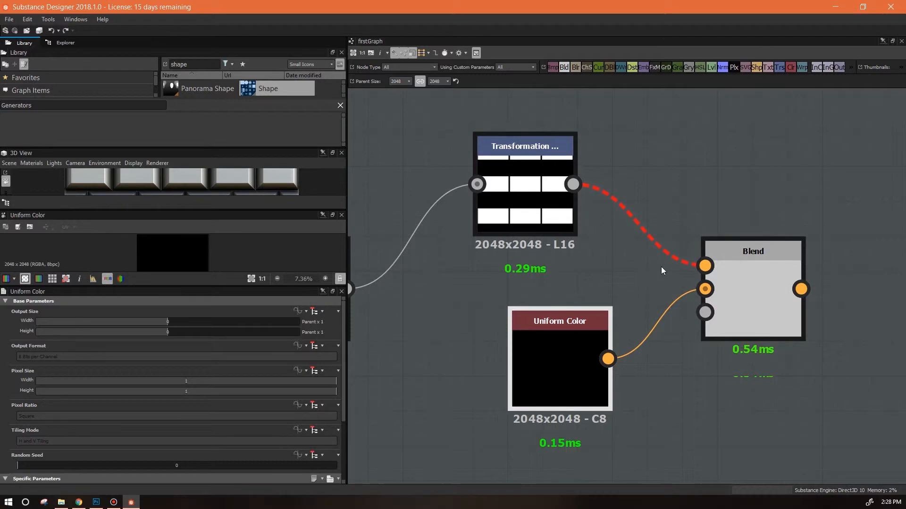
mouse_move(704, 266)
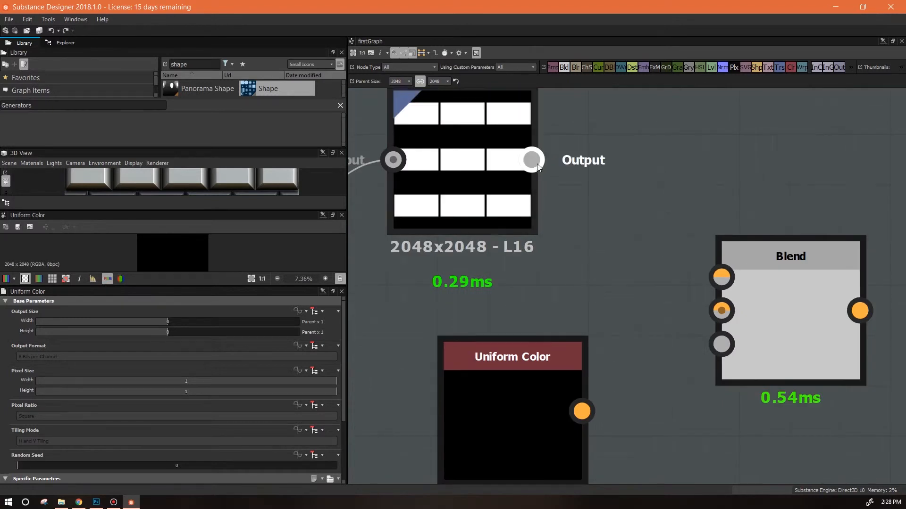
Rewire the Transformation 2D and Uniform Color links away from the Blend node's inputs.
drag(530, 160, 719, 277)
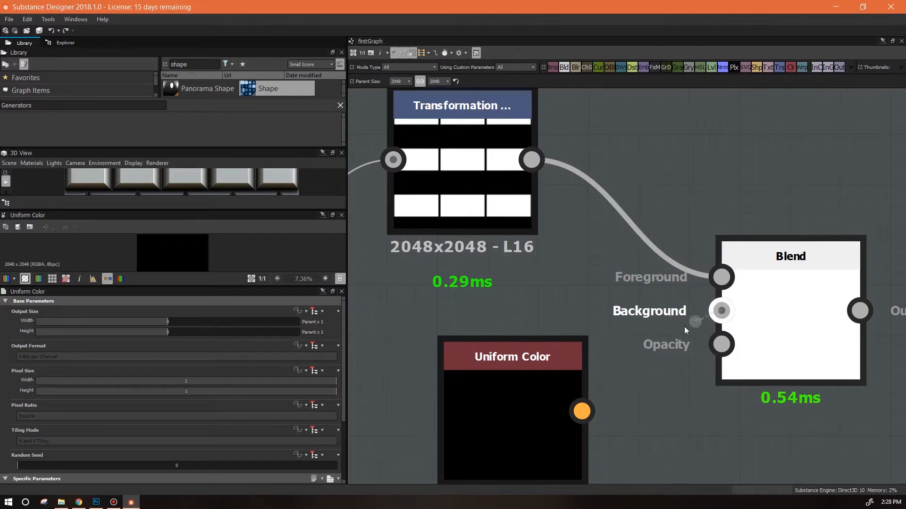
drag(582, 412, 721, 311)
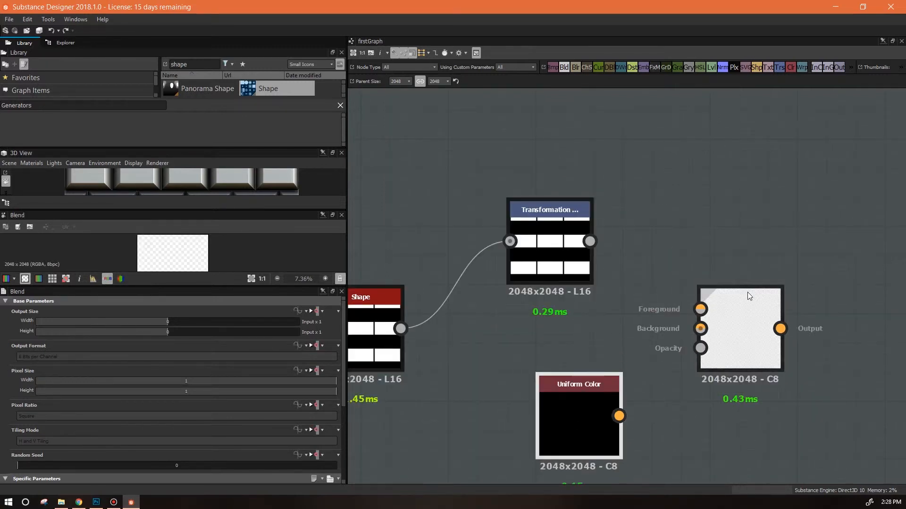
Set the Blend node's blending mode to Max (Lighten) to merge Shape with its transformed copy.
click(577, 416)
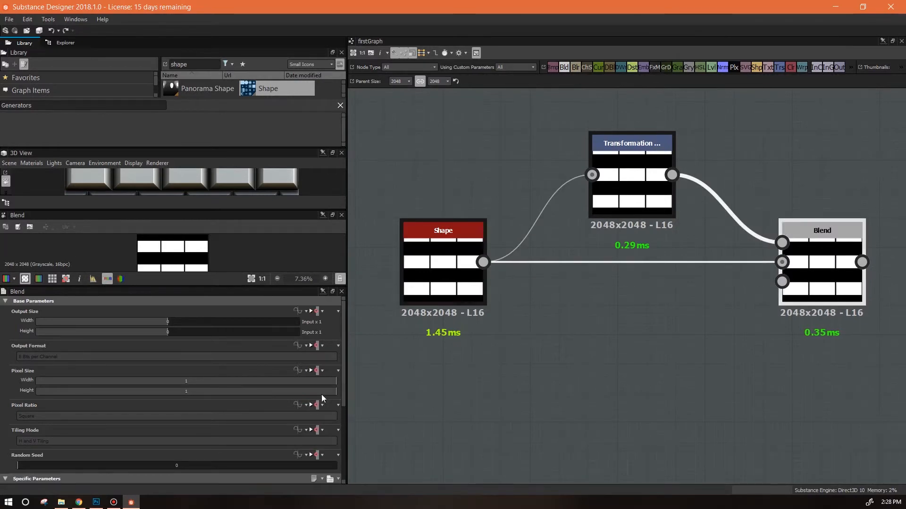
scroll(down, 3)
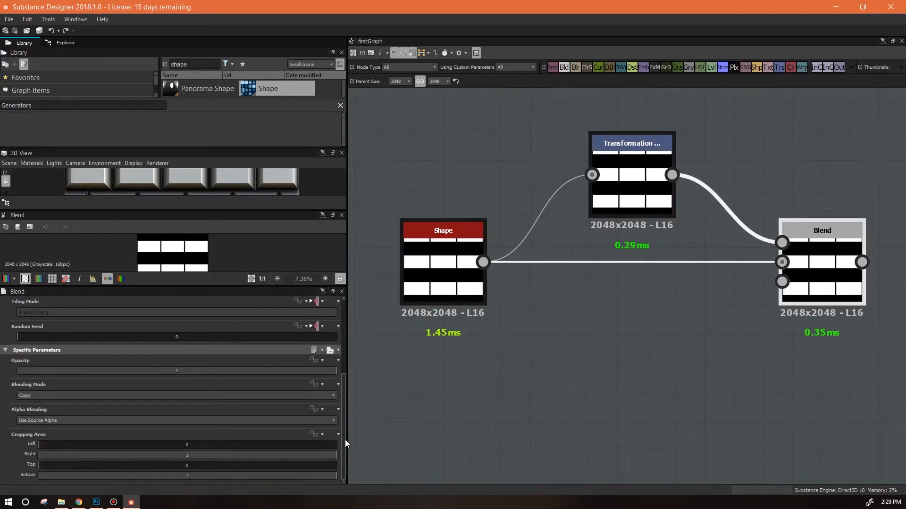
mouse_move(362, 388)
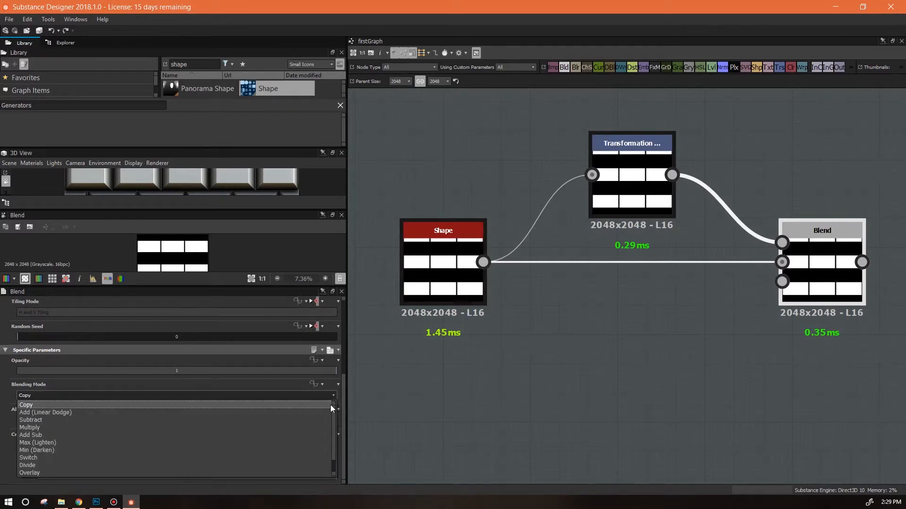
mouse_move(242, 407)
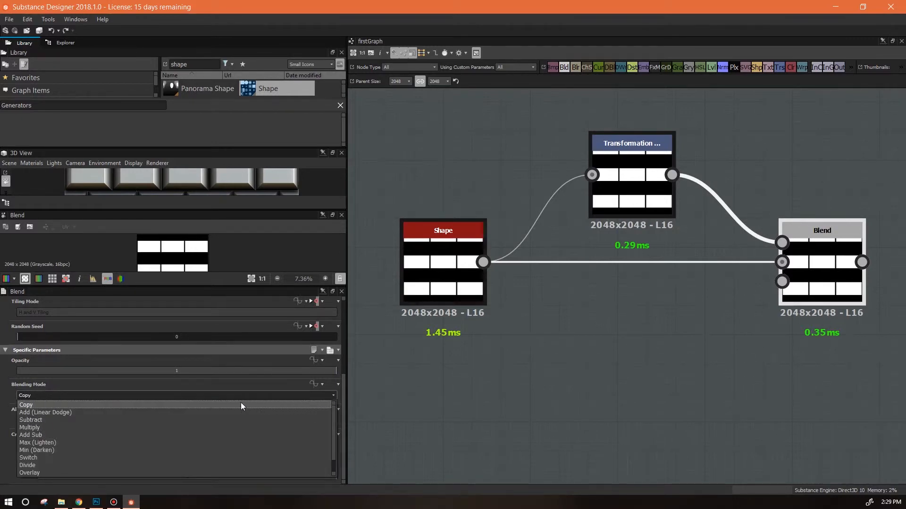
mouse_move(128, 435)
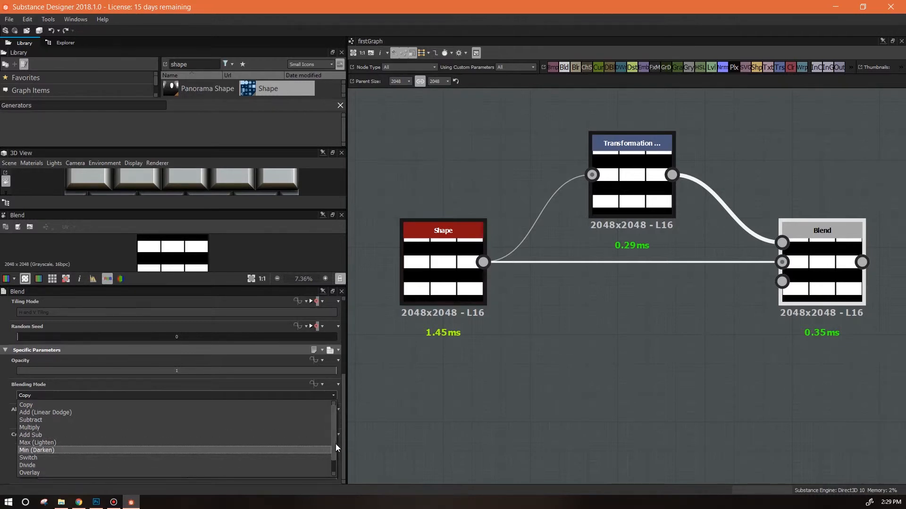
scroll(down, 3)
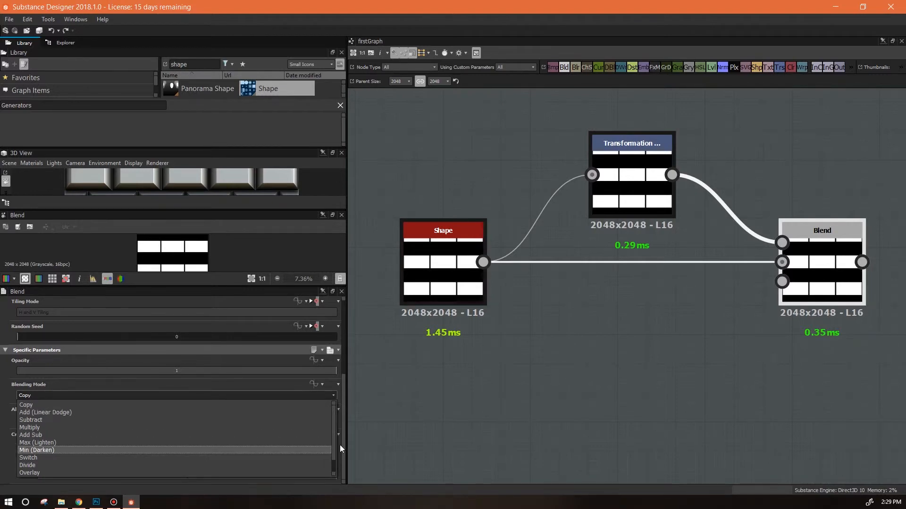
mouse_move(26, 405)
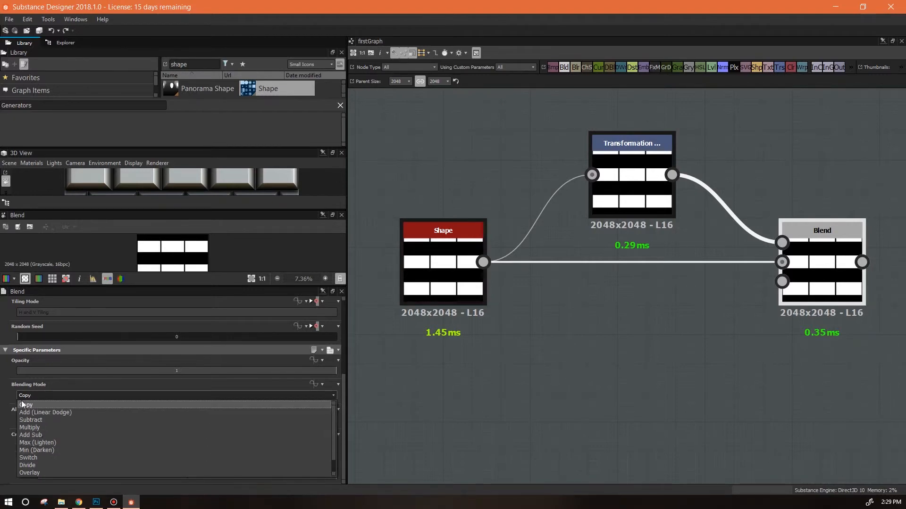
mouse_move(38, 443)
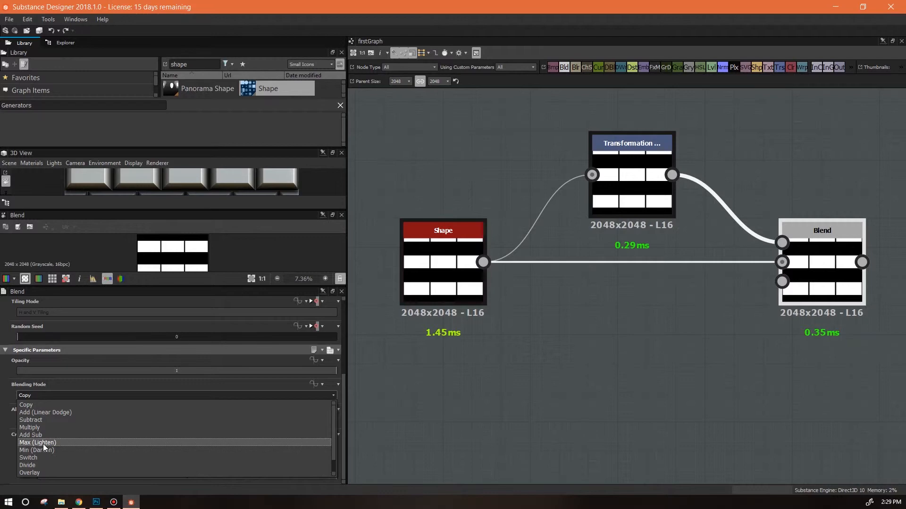
click(38, 442)
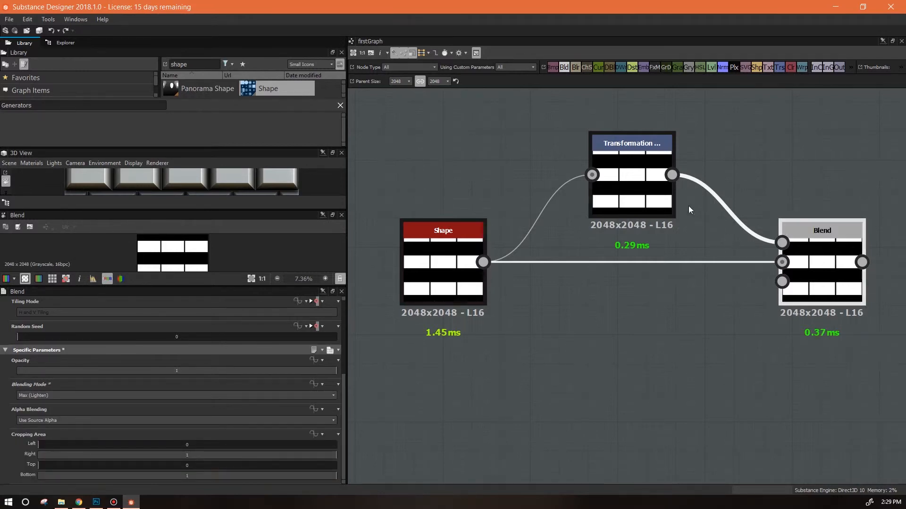
mouse_move(858, 248)
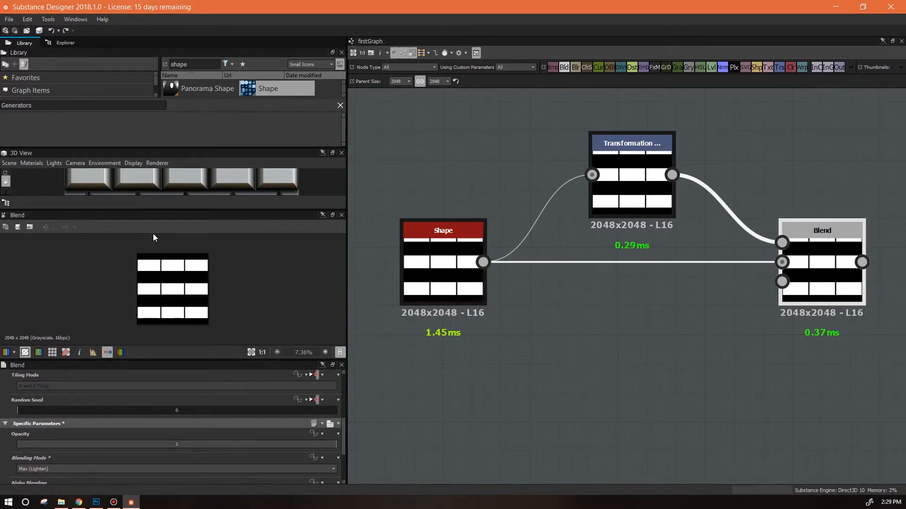
mouse_move(128, 253)
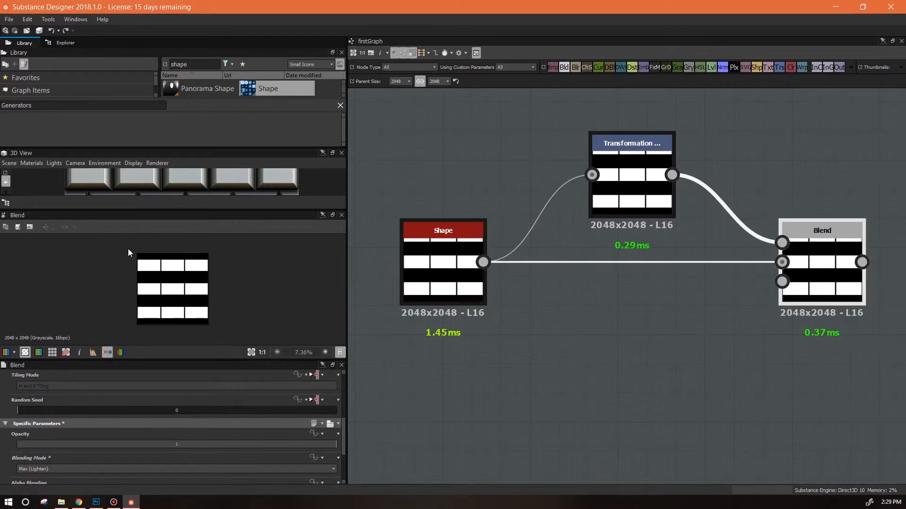
mouse_move(243, 261)
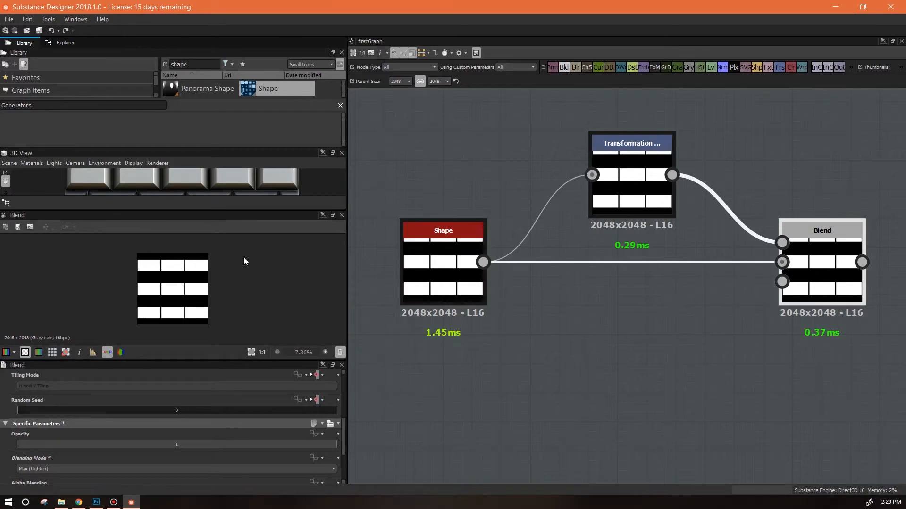
mouse_move(635, 155)
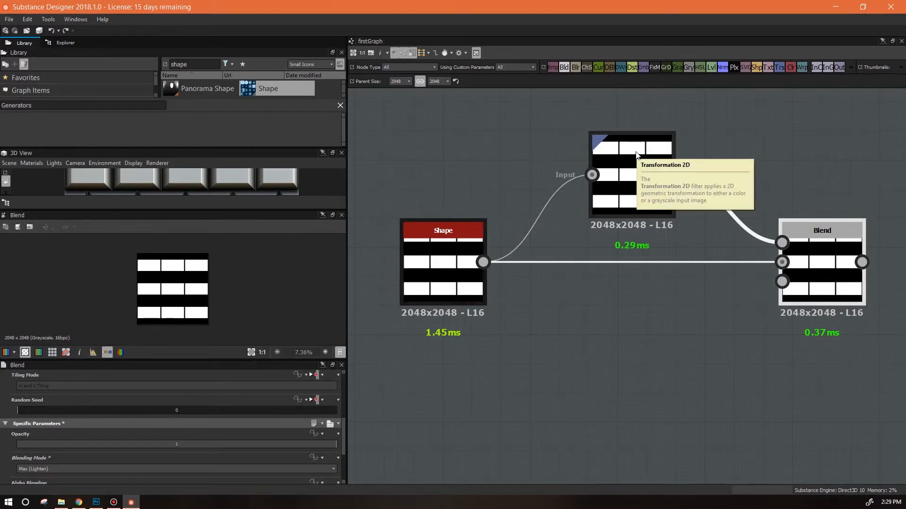
Set the Transformation 2D node's Offset Y to 0.17 to interleave the stripes.
click(632, 173)
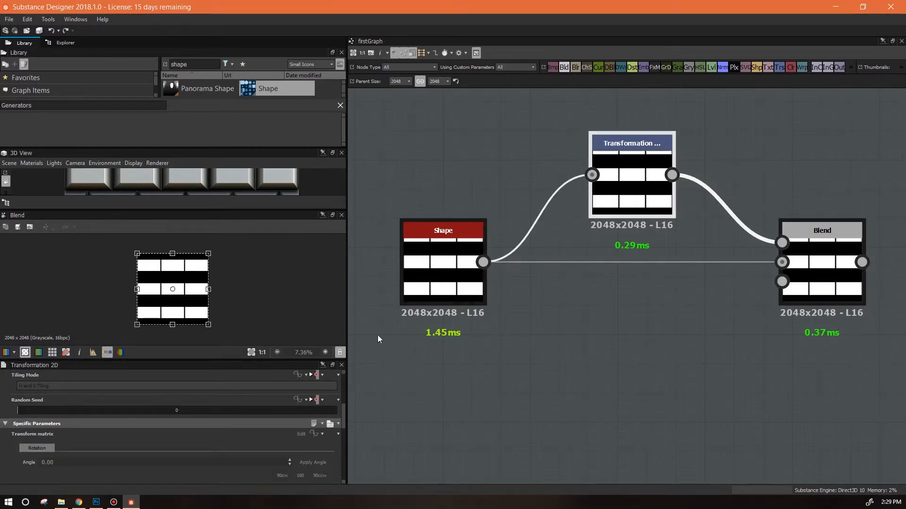
mouse_move(632, 196)
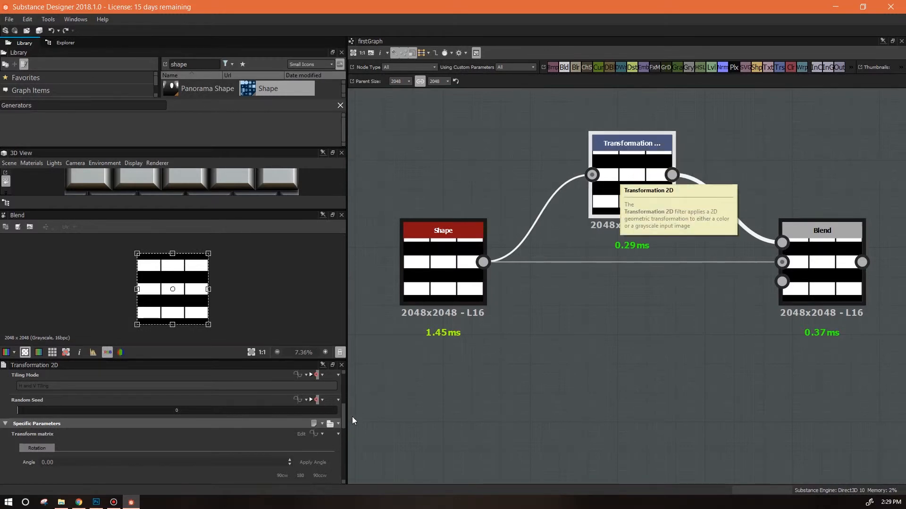
scroll(down, 3)
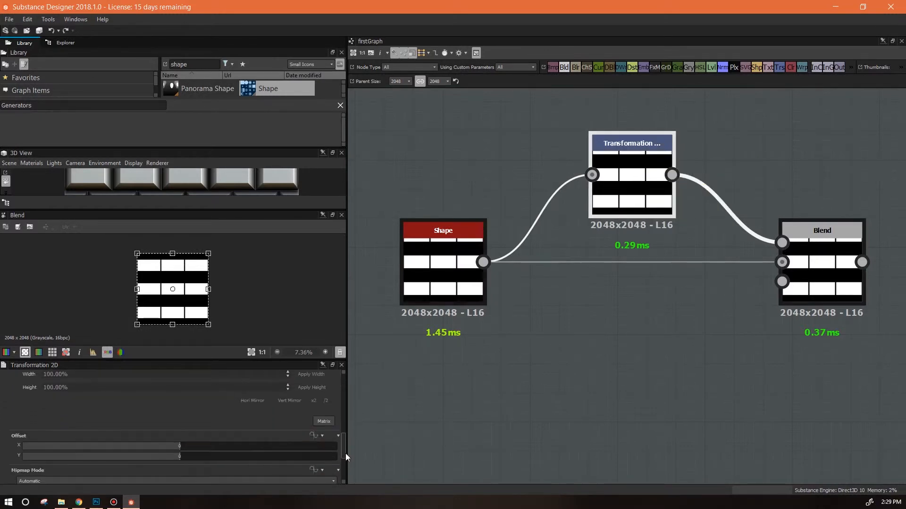
scroll(down, 3)
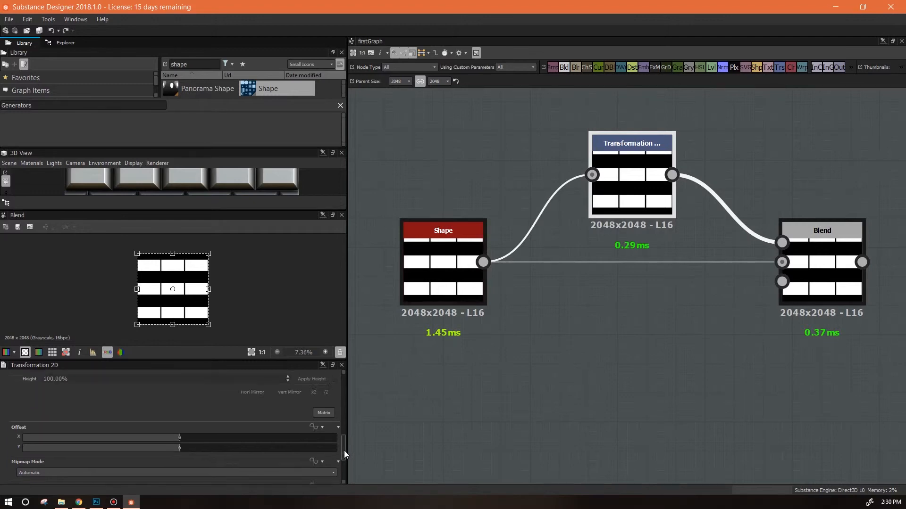
scroll(down, 3)
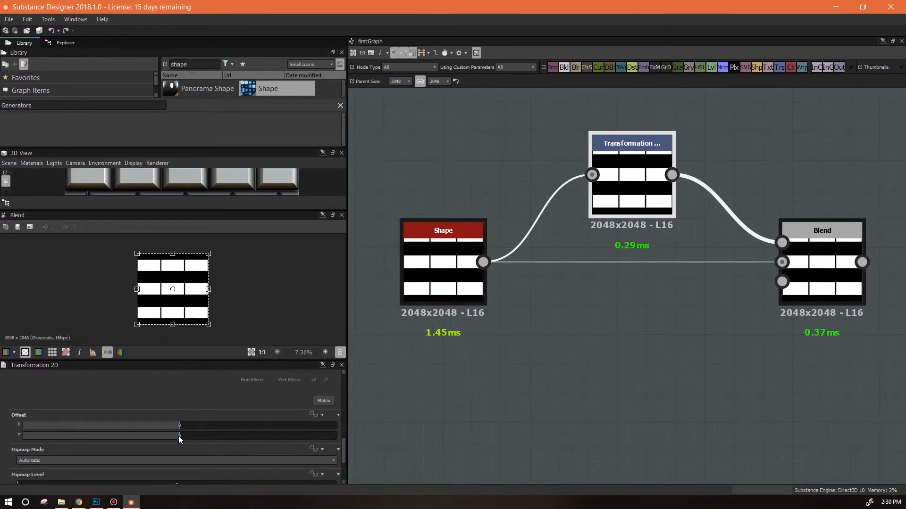
drag(179, 436, 226, 436)
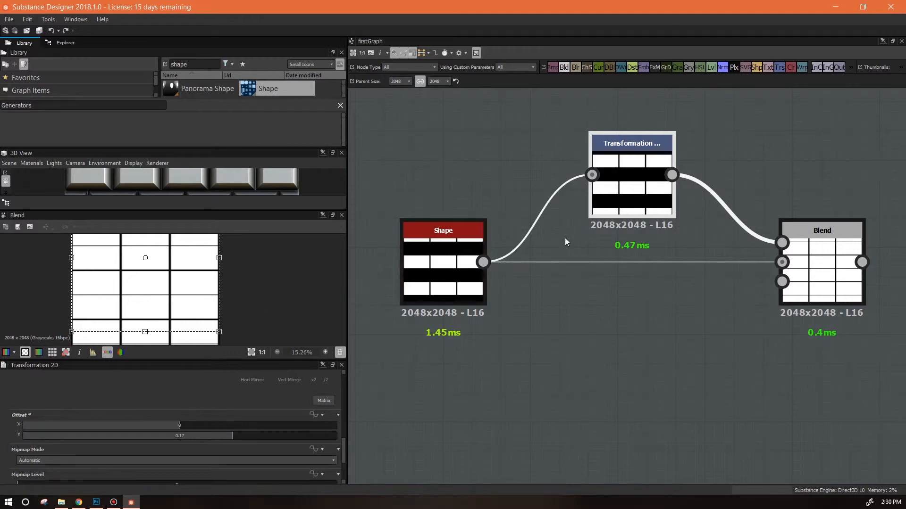
mouse_move(396, 287)
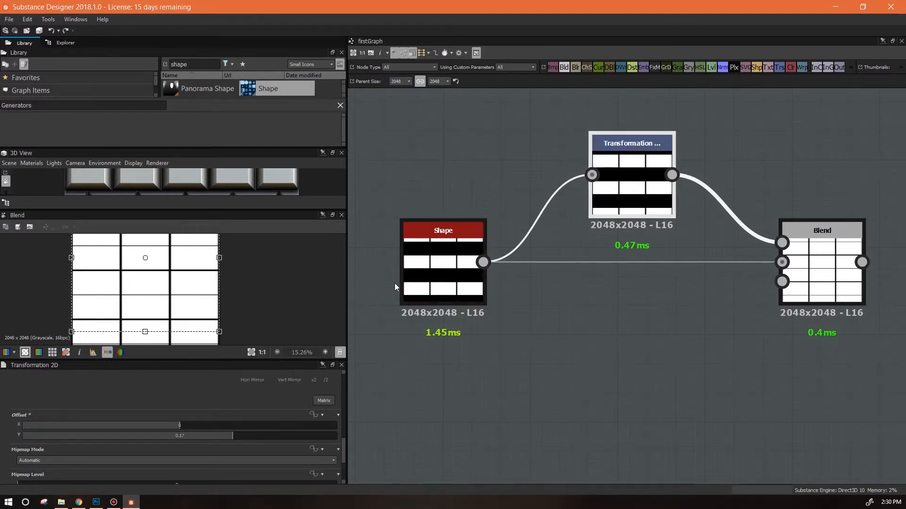
mouse_move(176, 281)
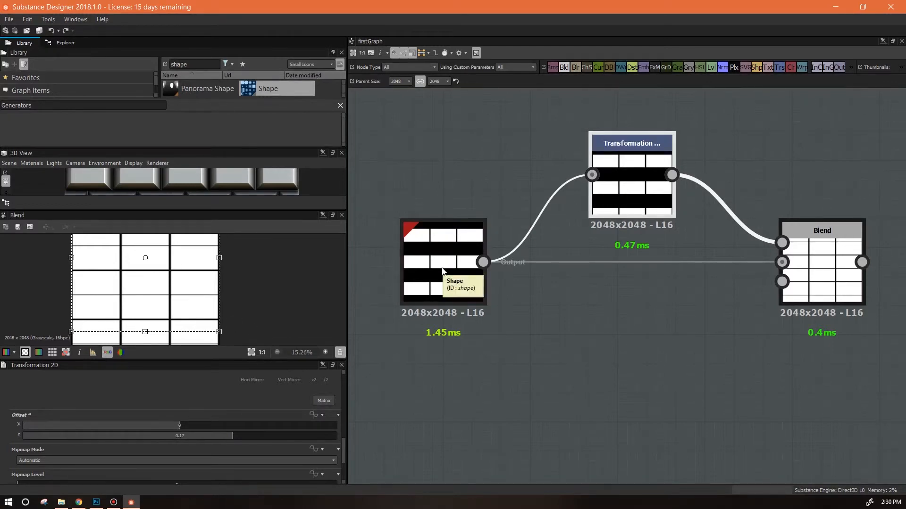
click(441, 262)
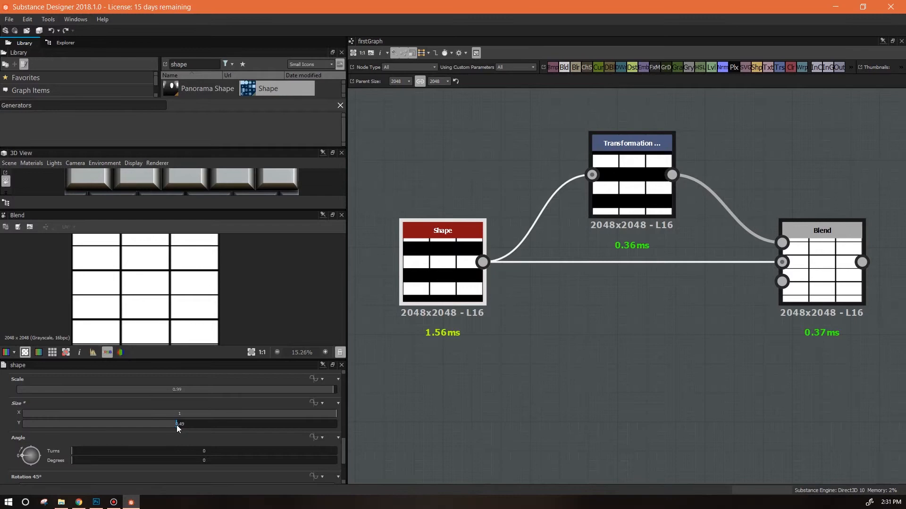
Raise the Shape's Size Y to about 0.46 and Transformation 2D Offset Y to about 0.2.
drag(176, 423, 170, 424)
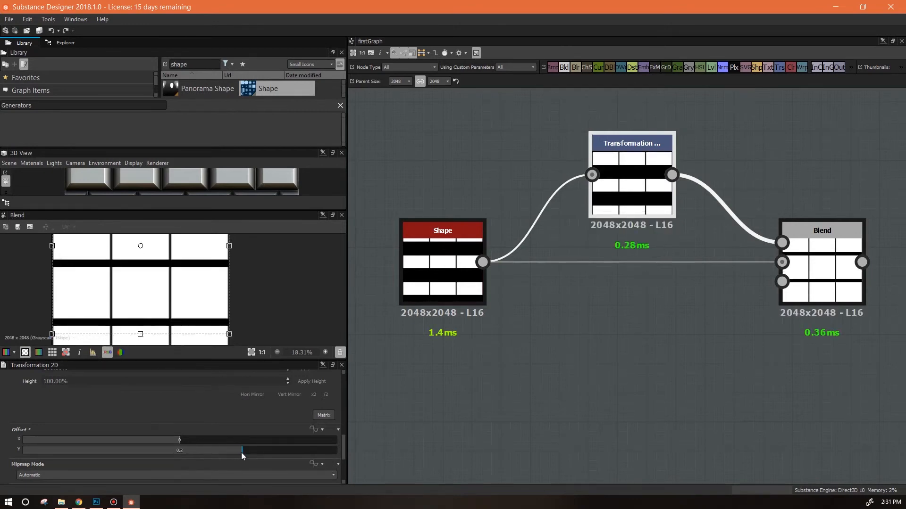
drag(242, 450, 232, 450)
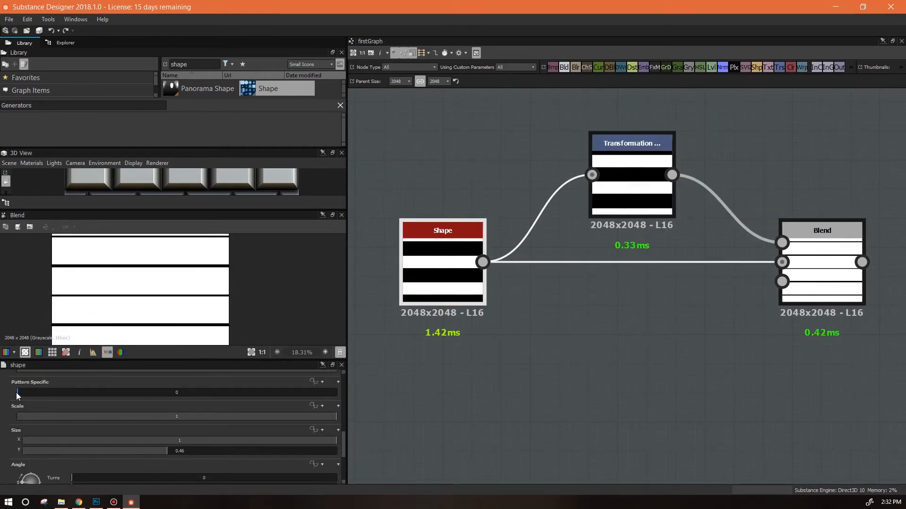
drag(17, 393, 71, 392)
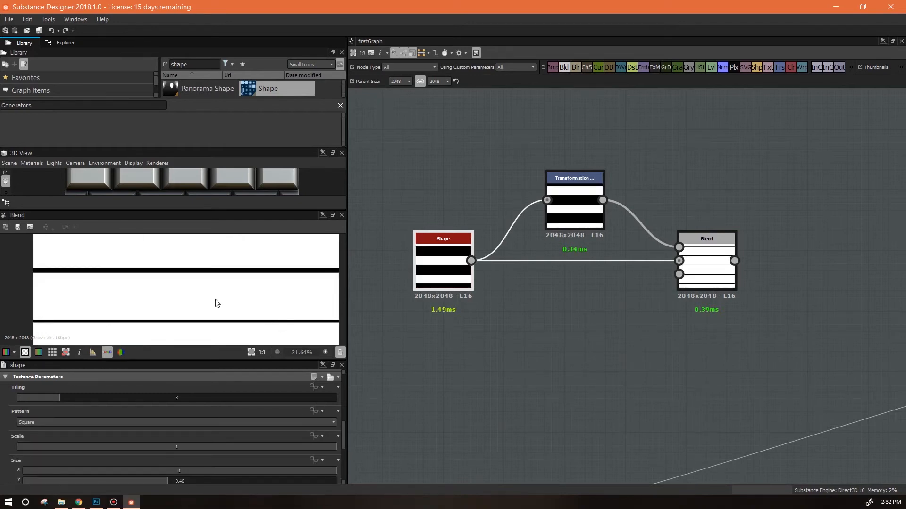
click(174, 422)
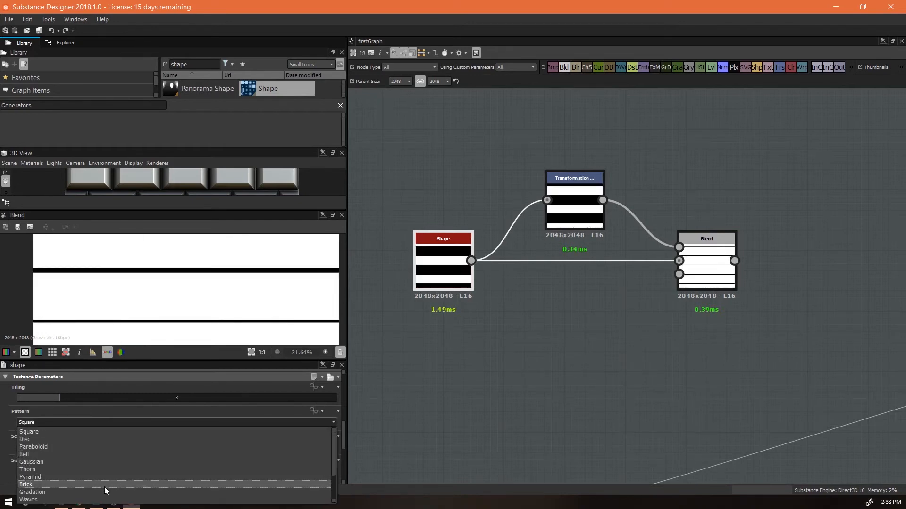
Choose Brick as the Shape node's pattern.
click(25, 484)
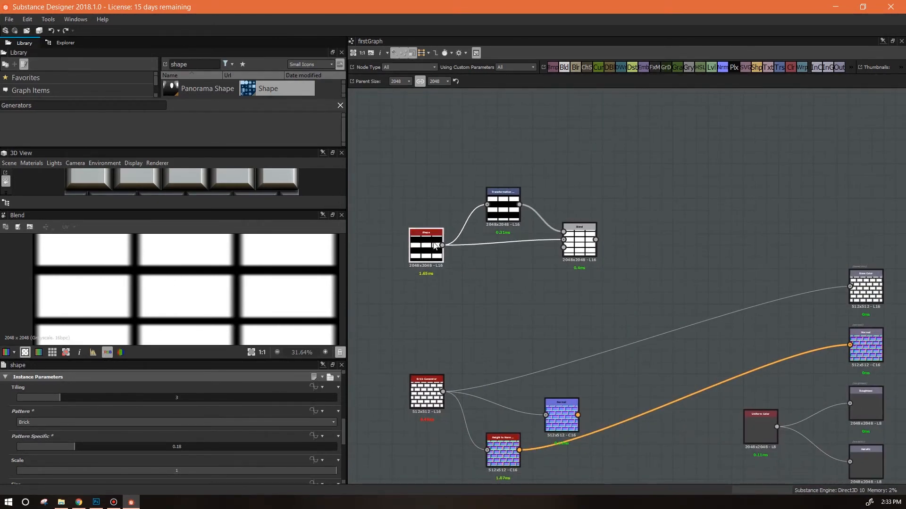
mouse_move(206, 288)
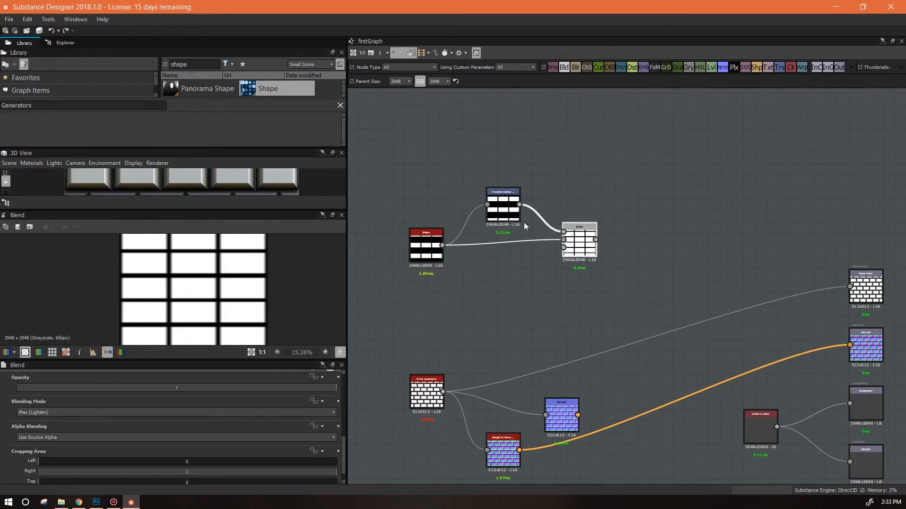
Set the Transformation 2D node's Offset X to 0.5 for staggered bricks.
click(502, 204)
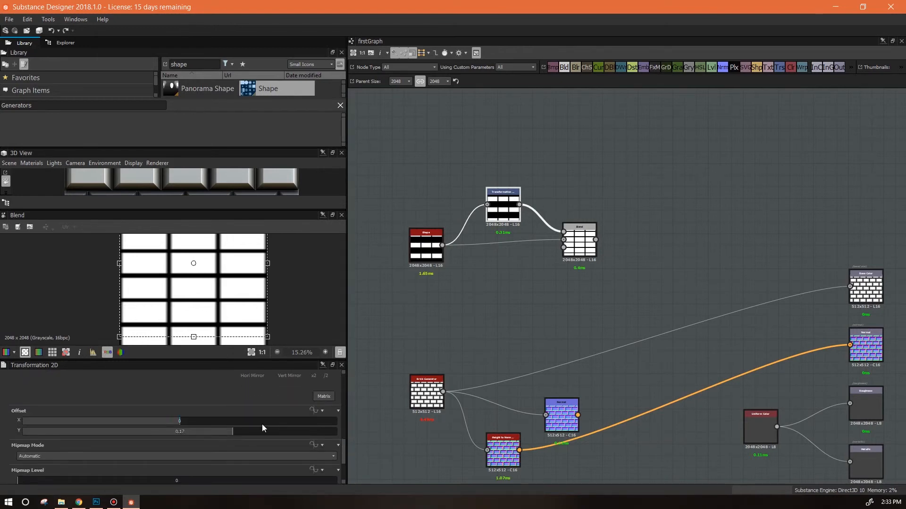
drag(180, 420, 130, 421)
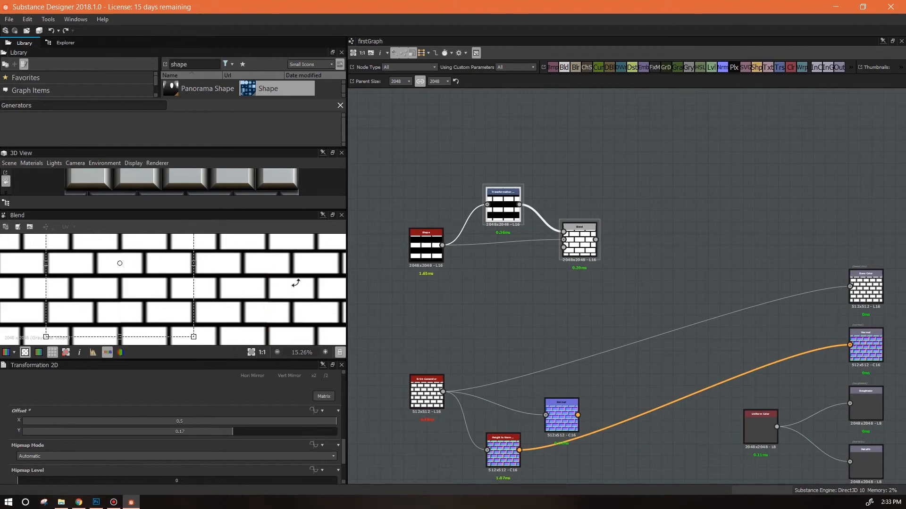
scroll(down, 3)
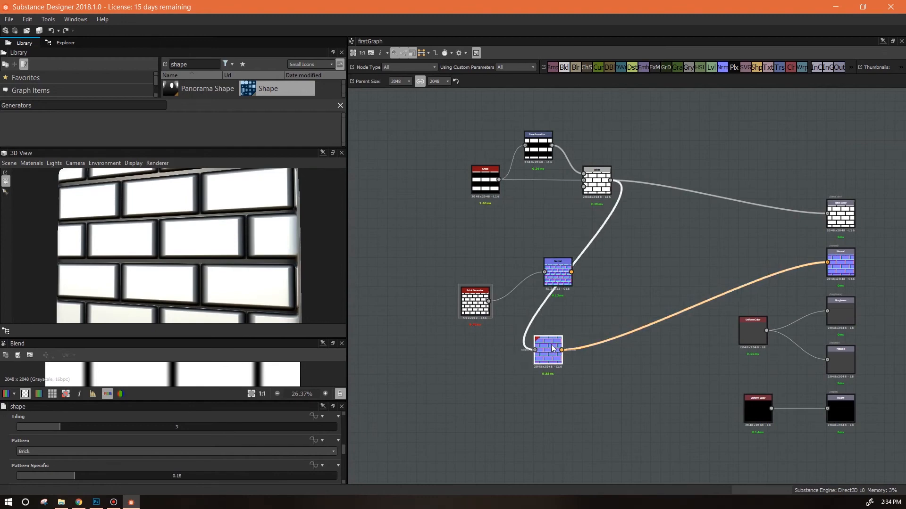
Move the Height to Normal node level with the Normal output.
drag(547, 349, 624, 261)
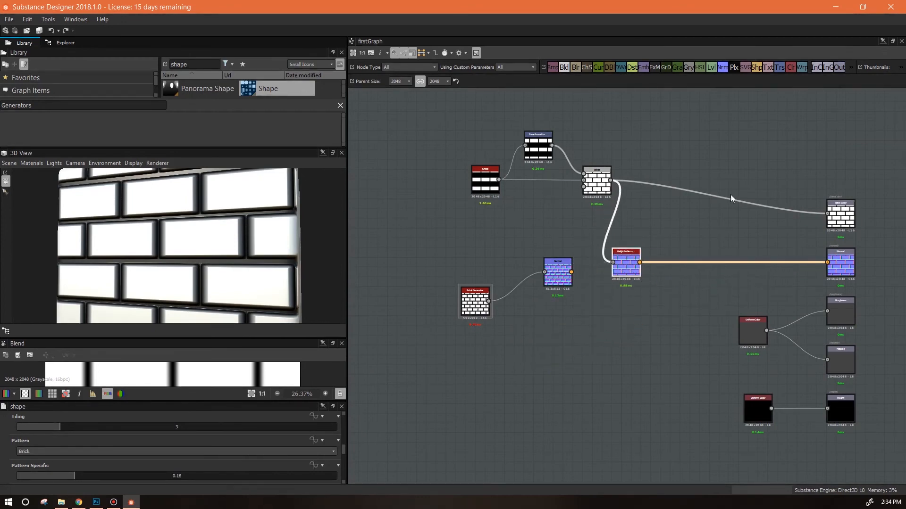
mouse_move(456, 287)
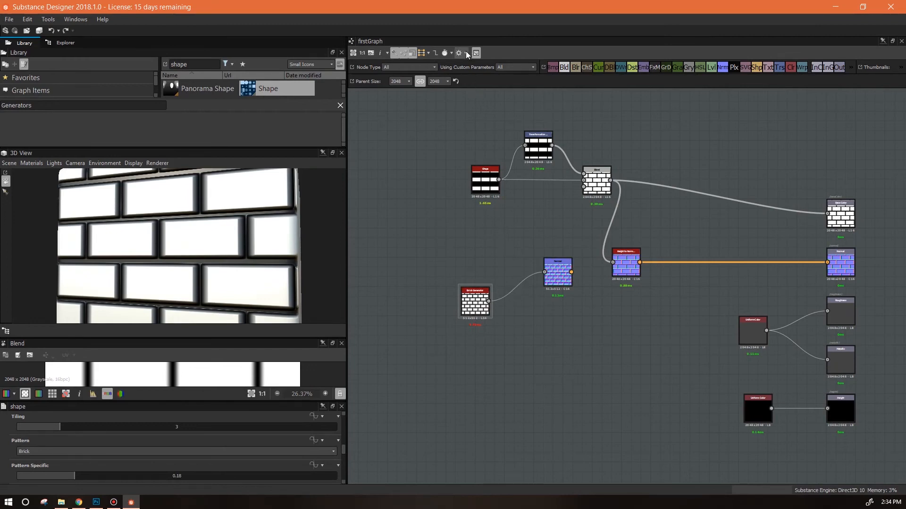
Delete unused nodes via the graph clean-up option and recenter the remaining graph.
click(460, 52)
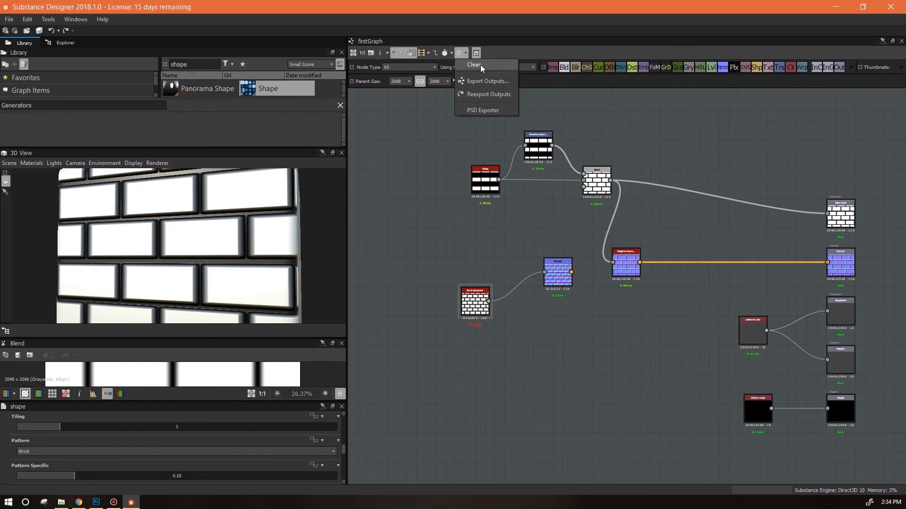
mouse_move(802, 230)
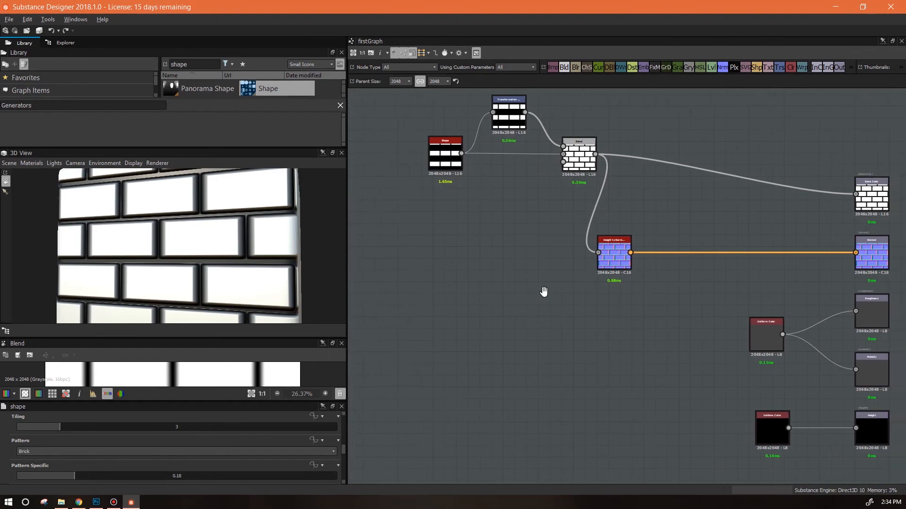
drag(543, 292, 523, 296)
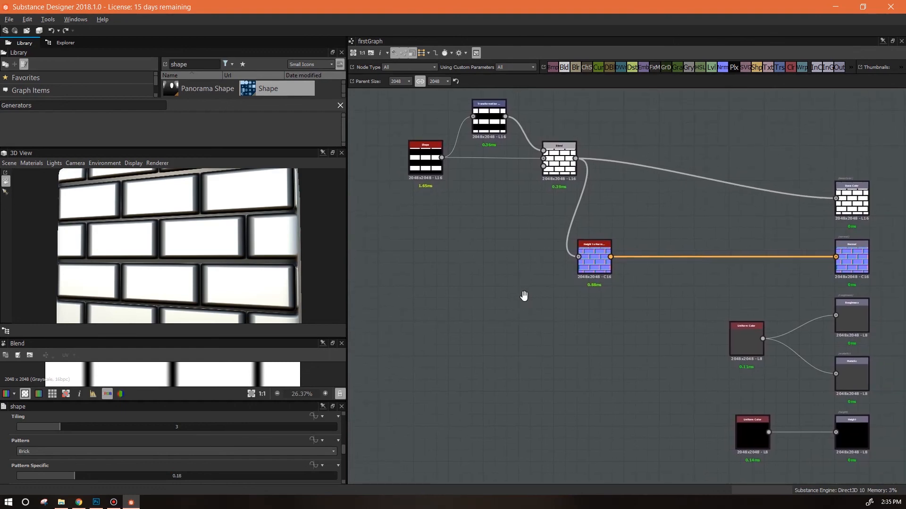
mouse_move(526, 297)
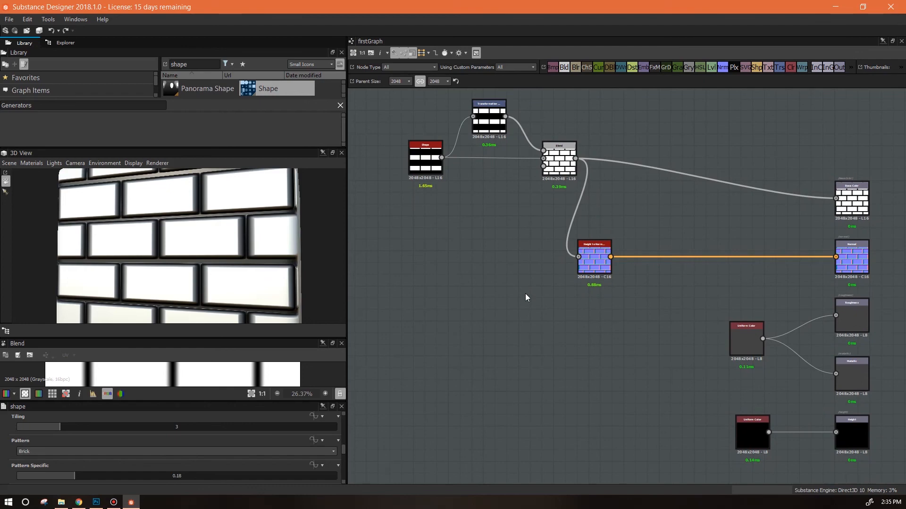
mouse_move(526, 298)
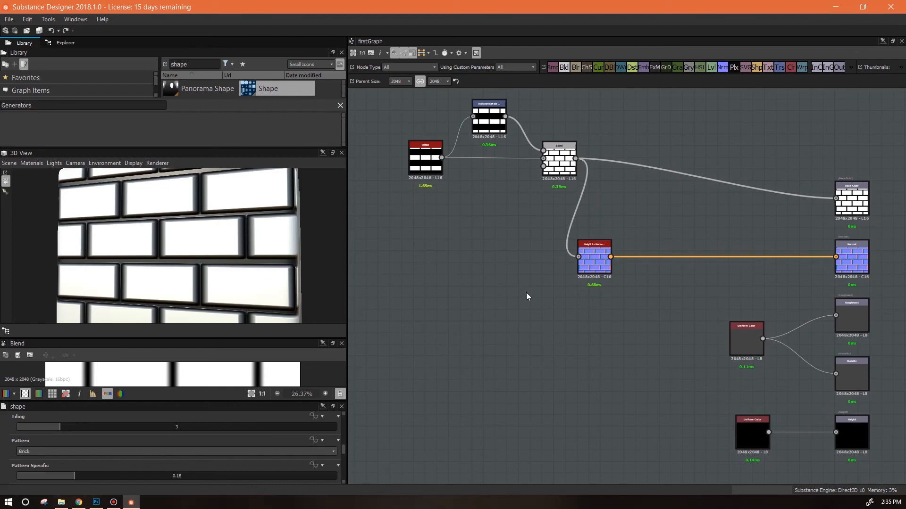